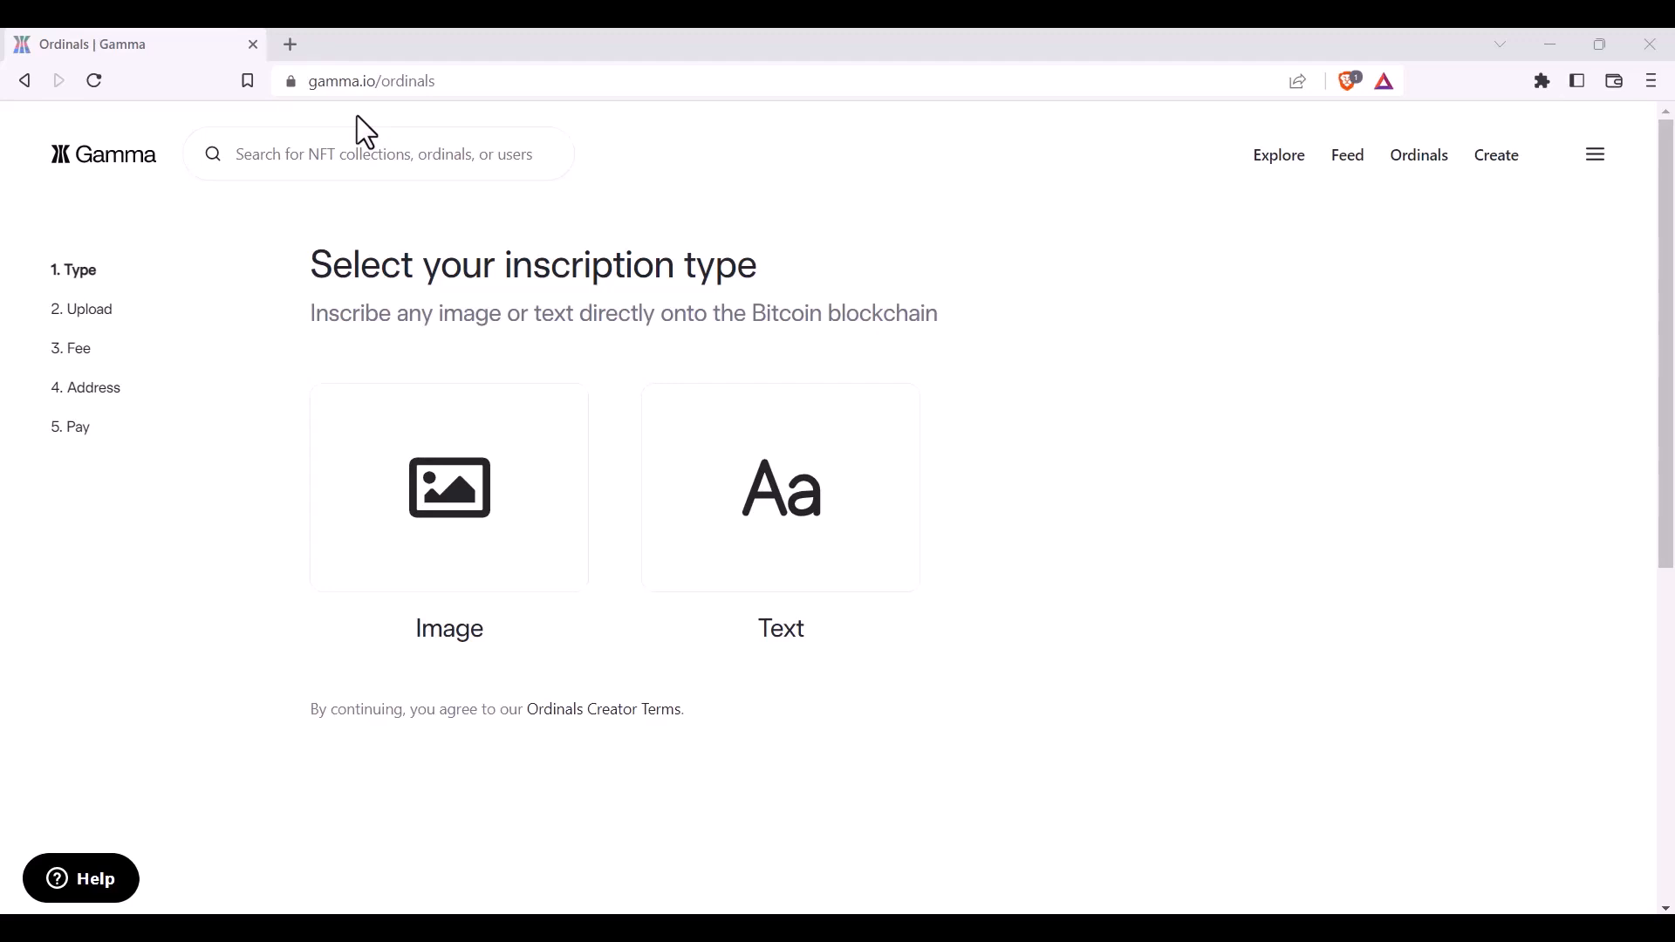
{"action": "mouse_move", "coordinate": [359, 150]}
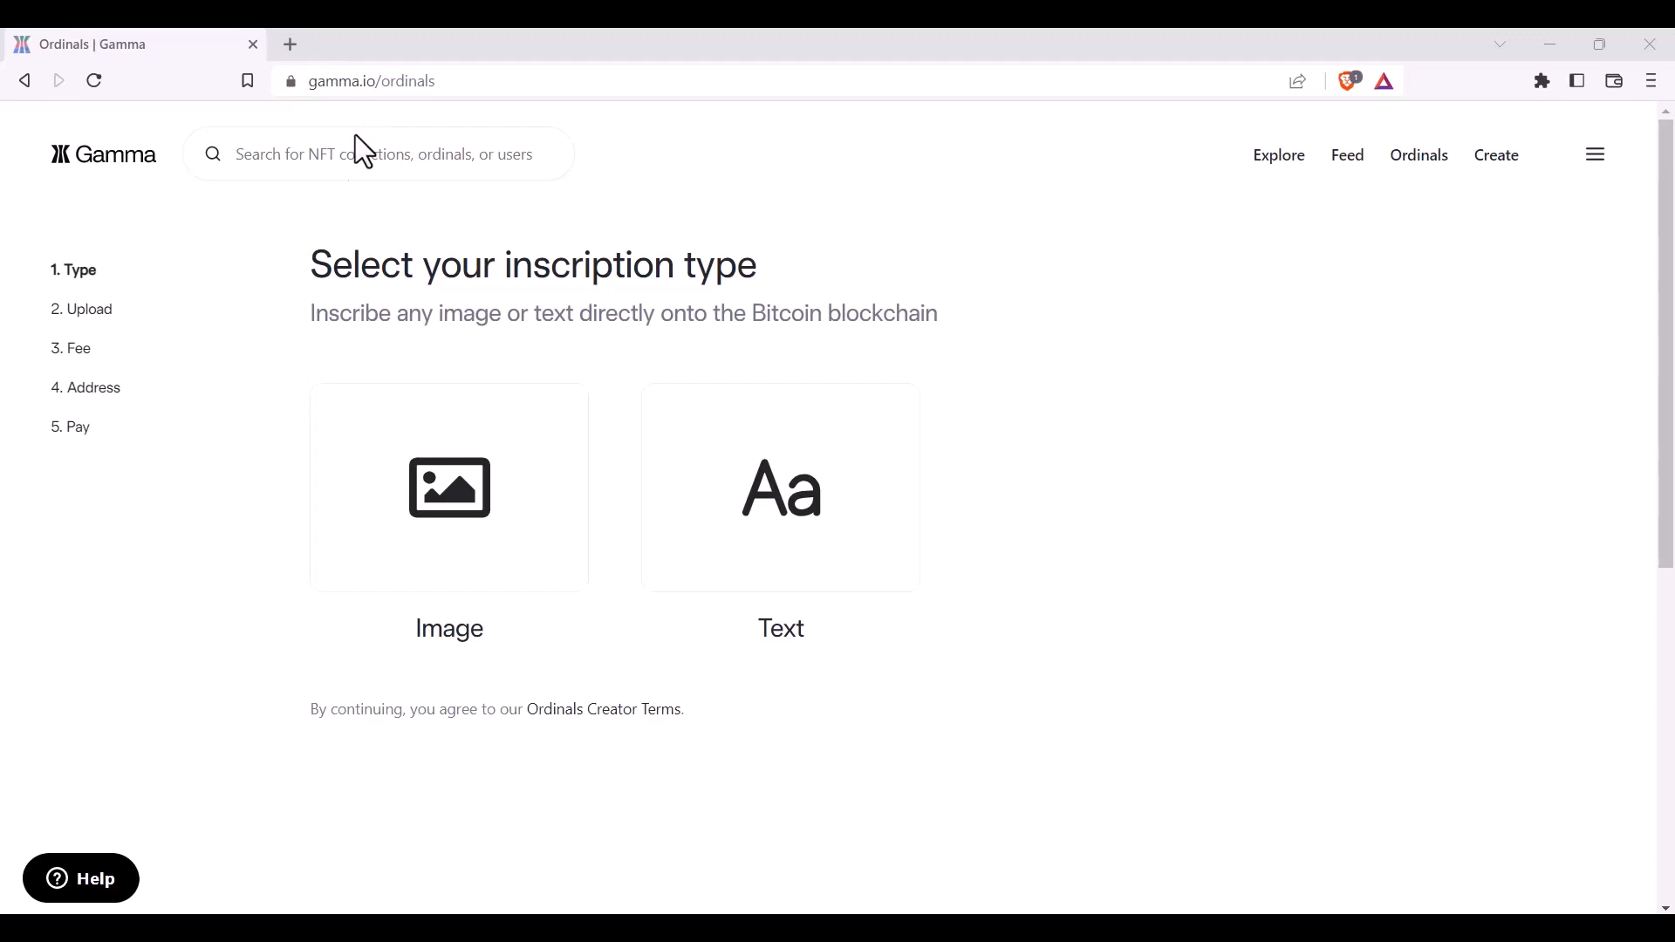
{"action": "mouse_move", "coordinate": [417, 286]}
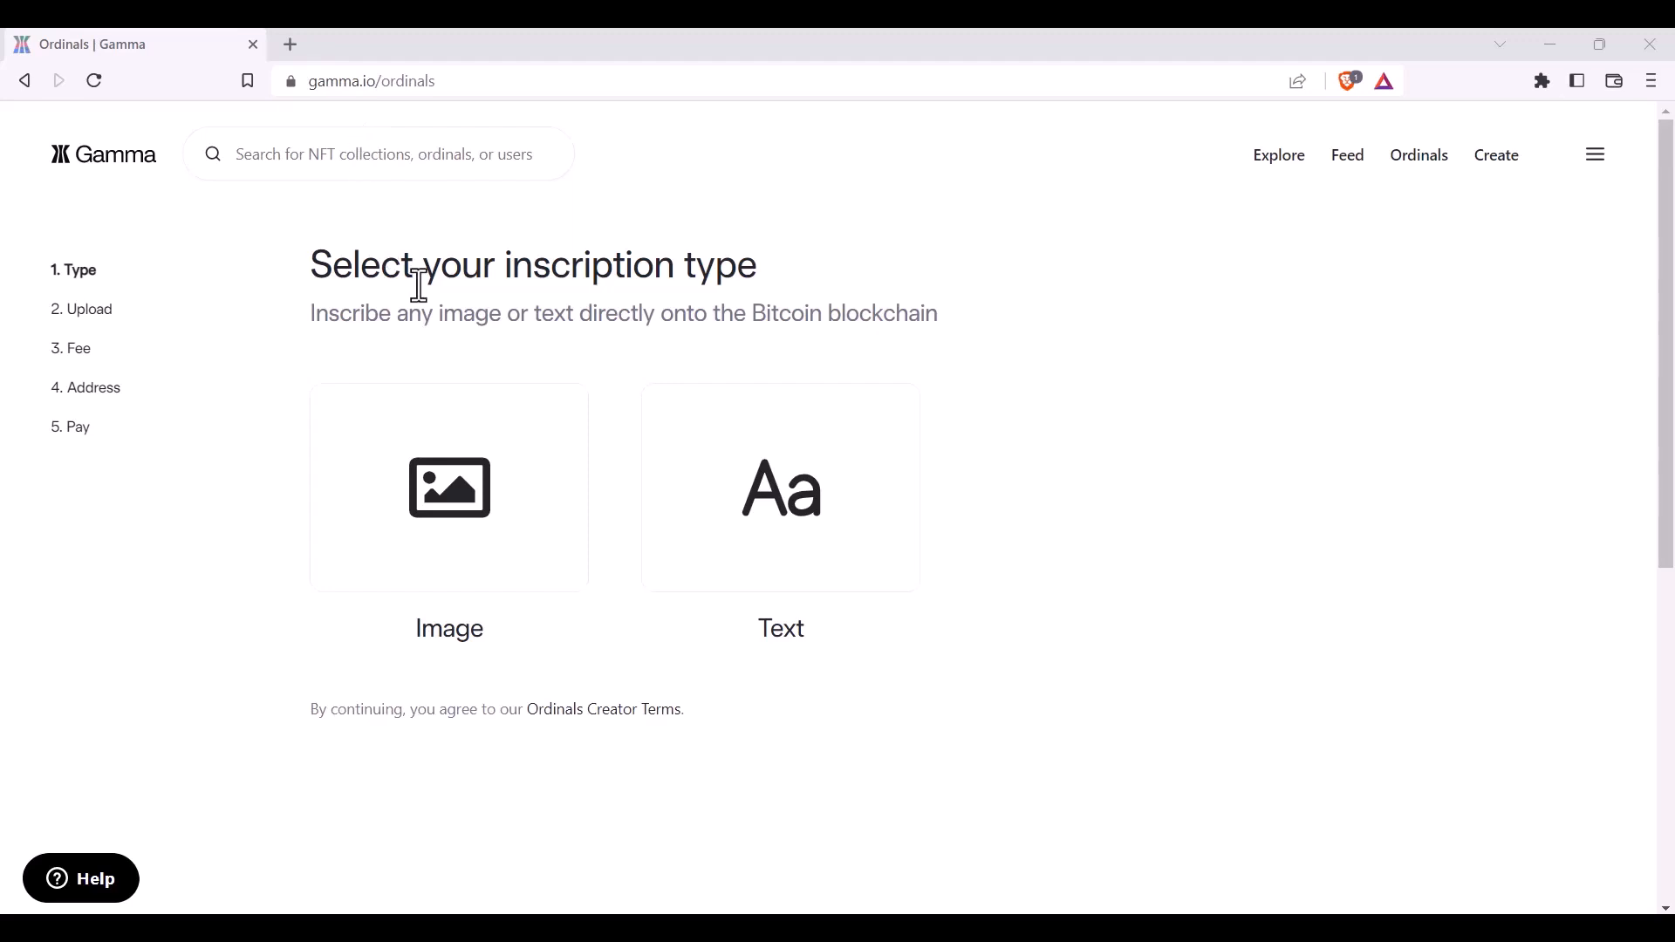
- Choose an Image inscription and upload the Gamma_Twitter_Profile_03 picture as its content
{"action": "left_click", "coordinate": [448, 486]}
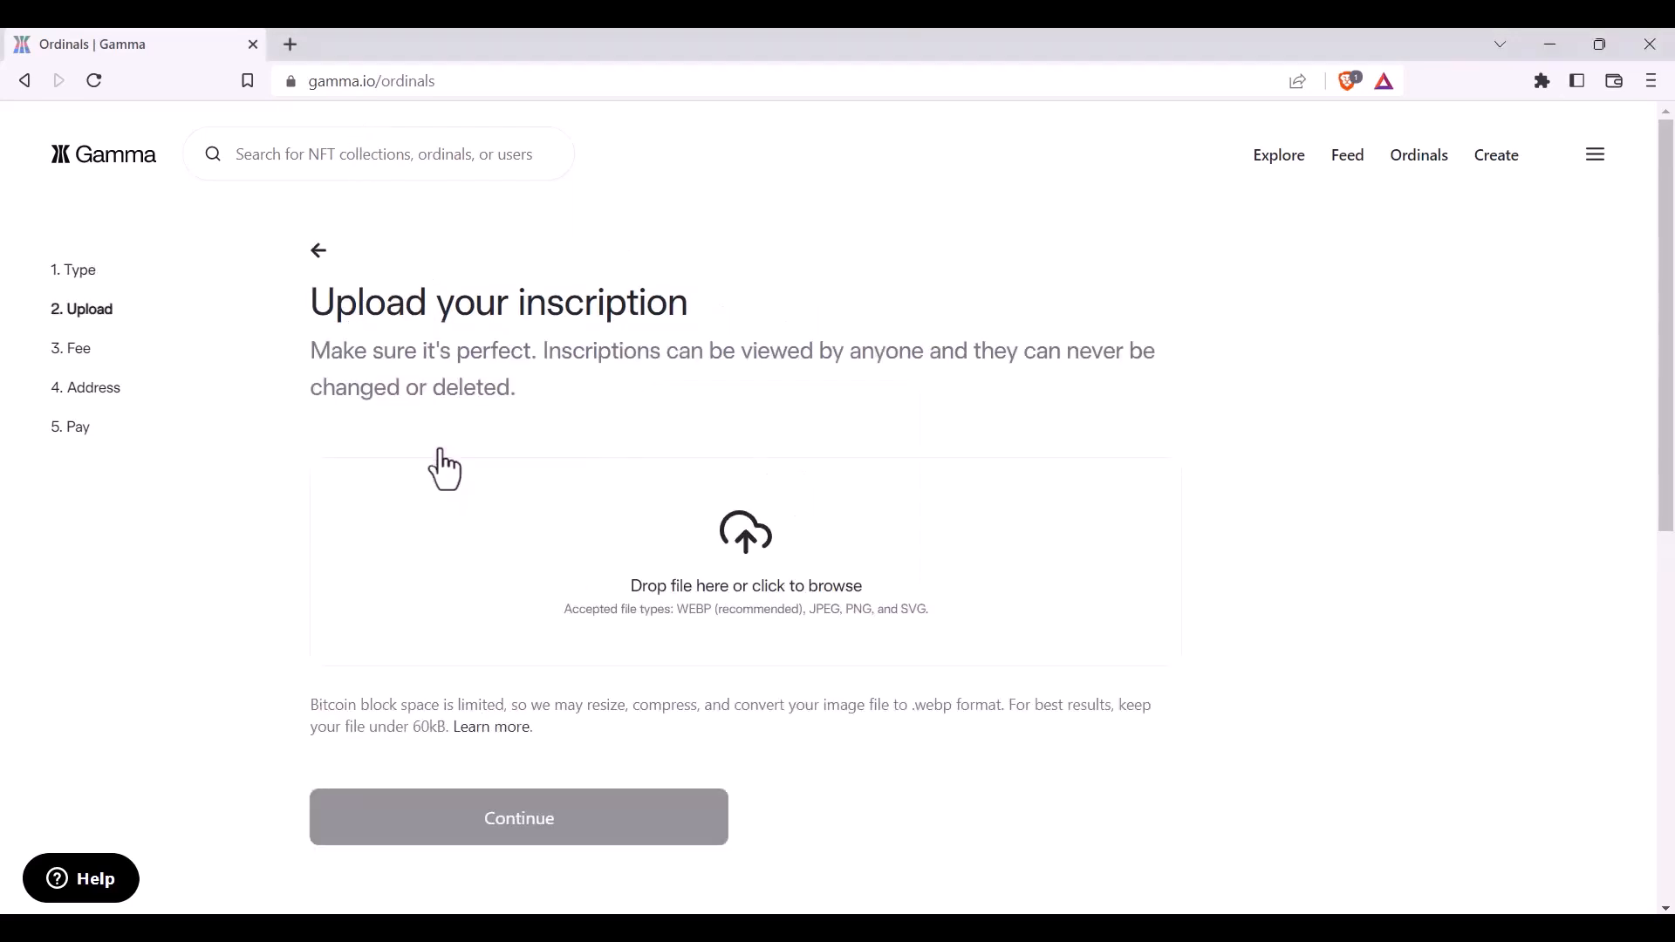
{"action": "mouse_move", "coordinate": [679, 363]}
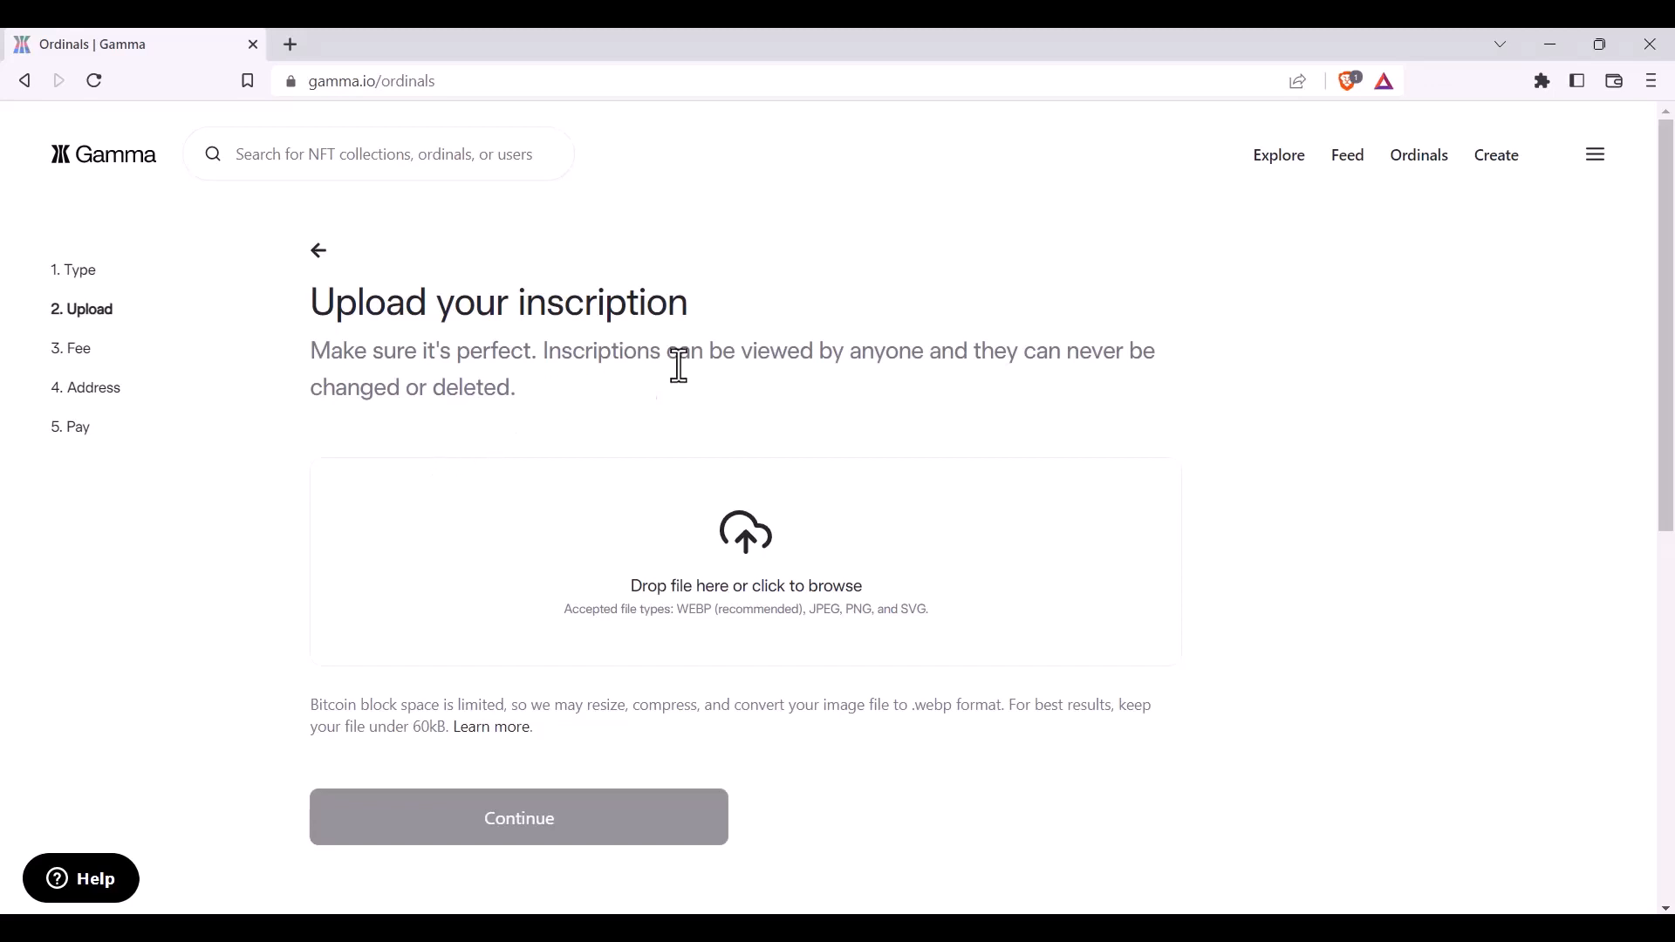
{"action": "mouse_move", "coordinate": [757, 560]}
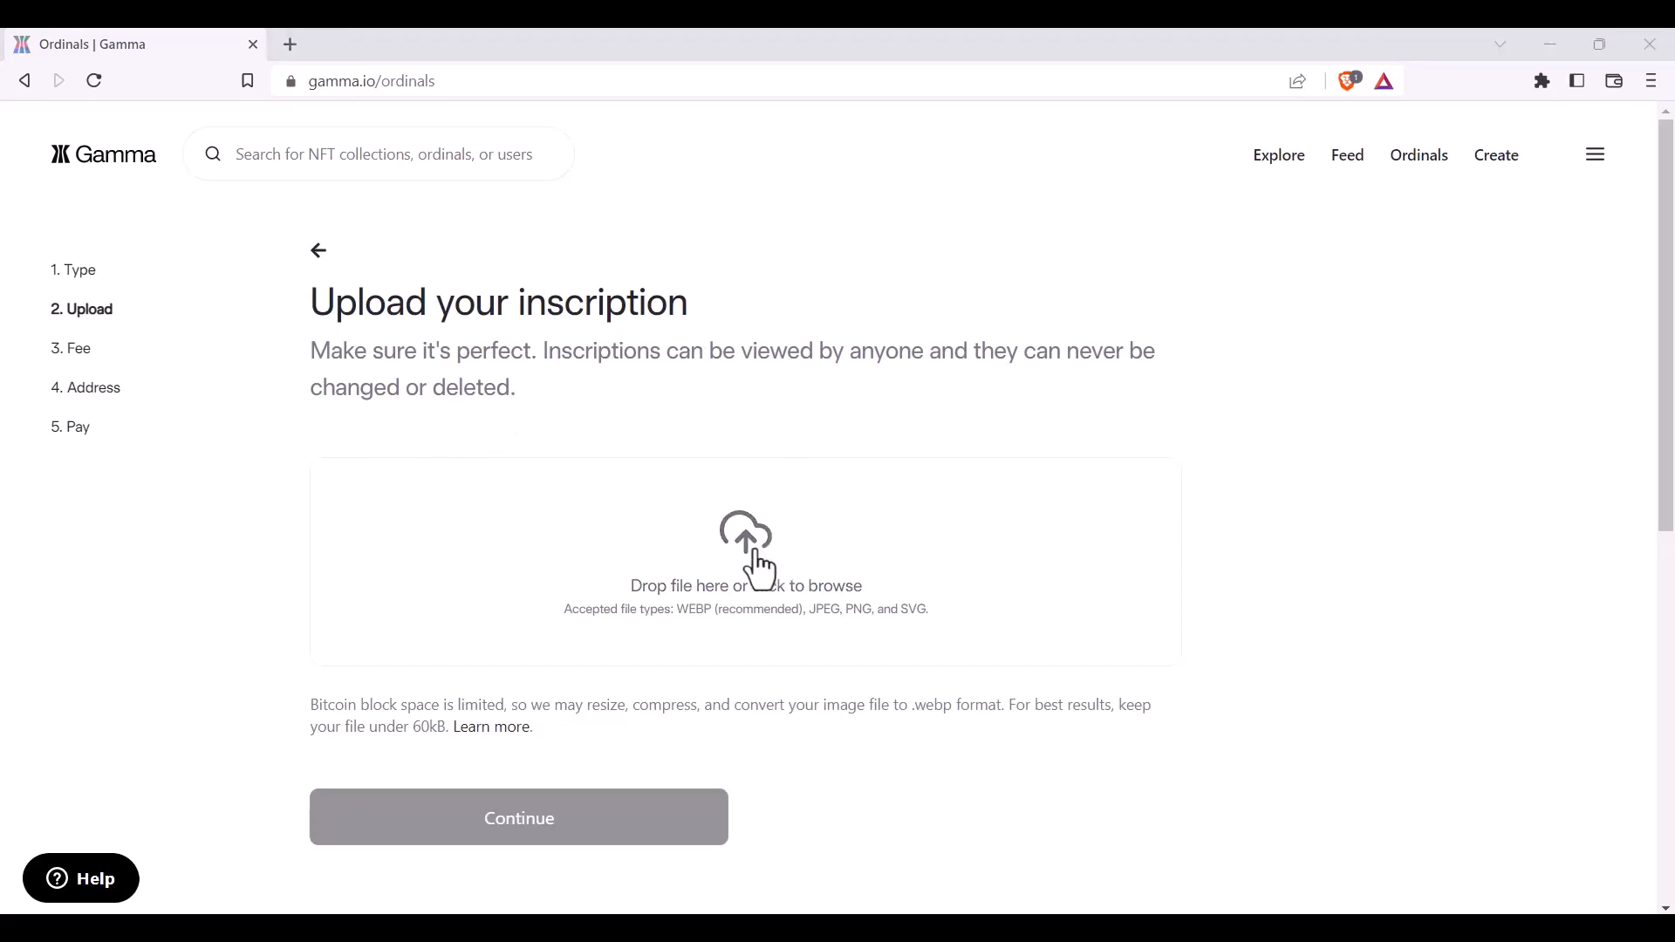
{"action": "left_click", "coordinate": [745, 538]}
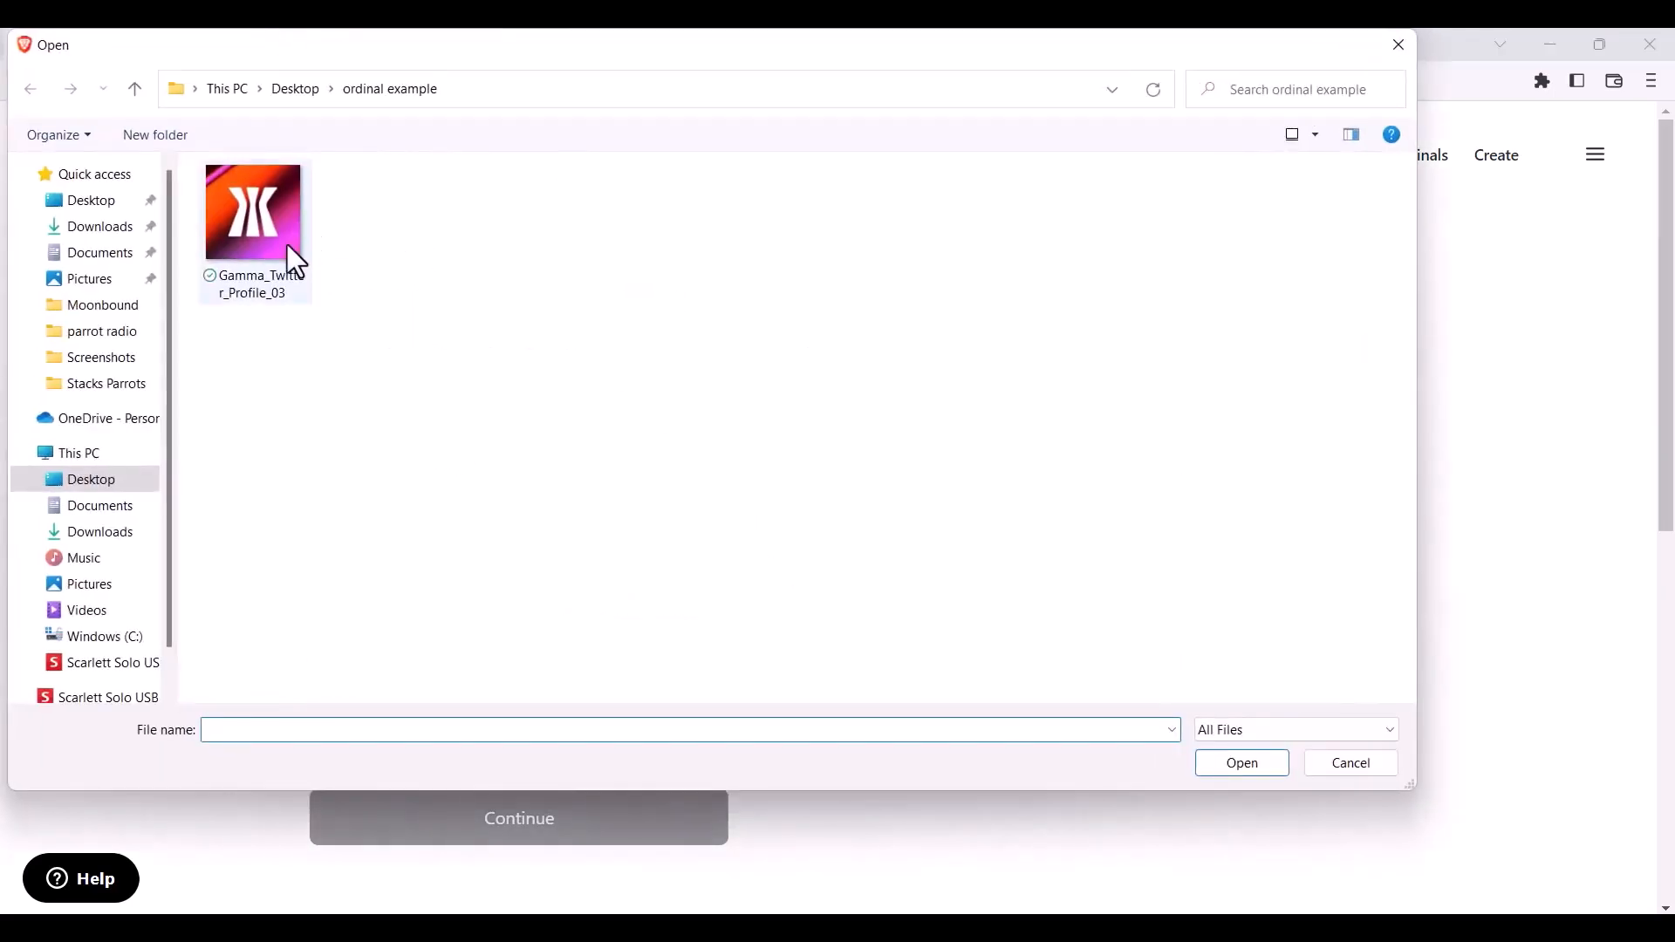
{"action": "left_click", "coordinate": [253, 210]}
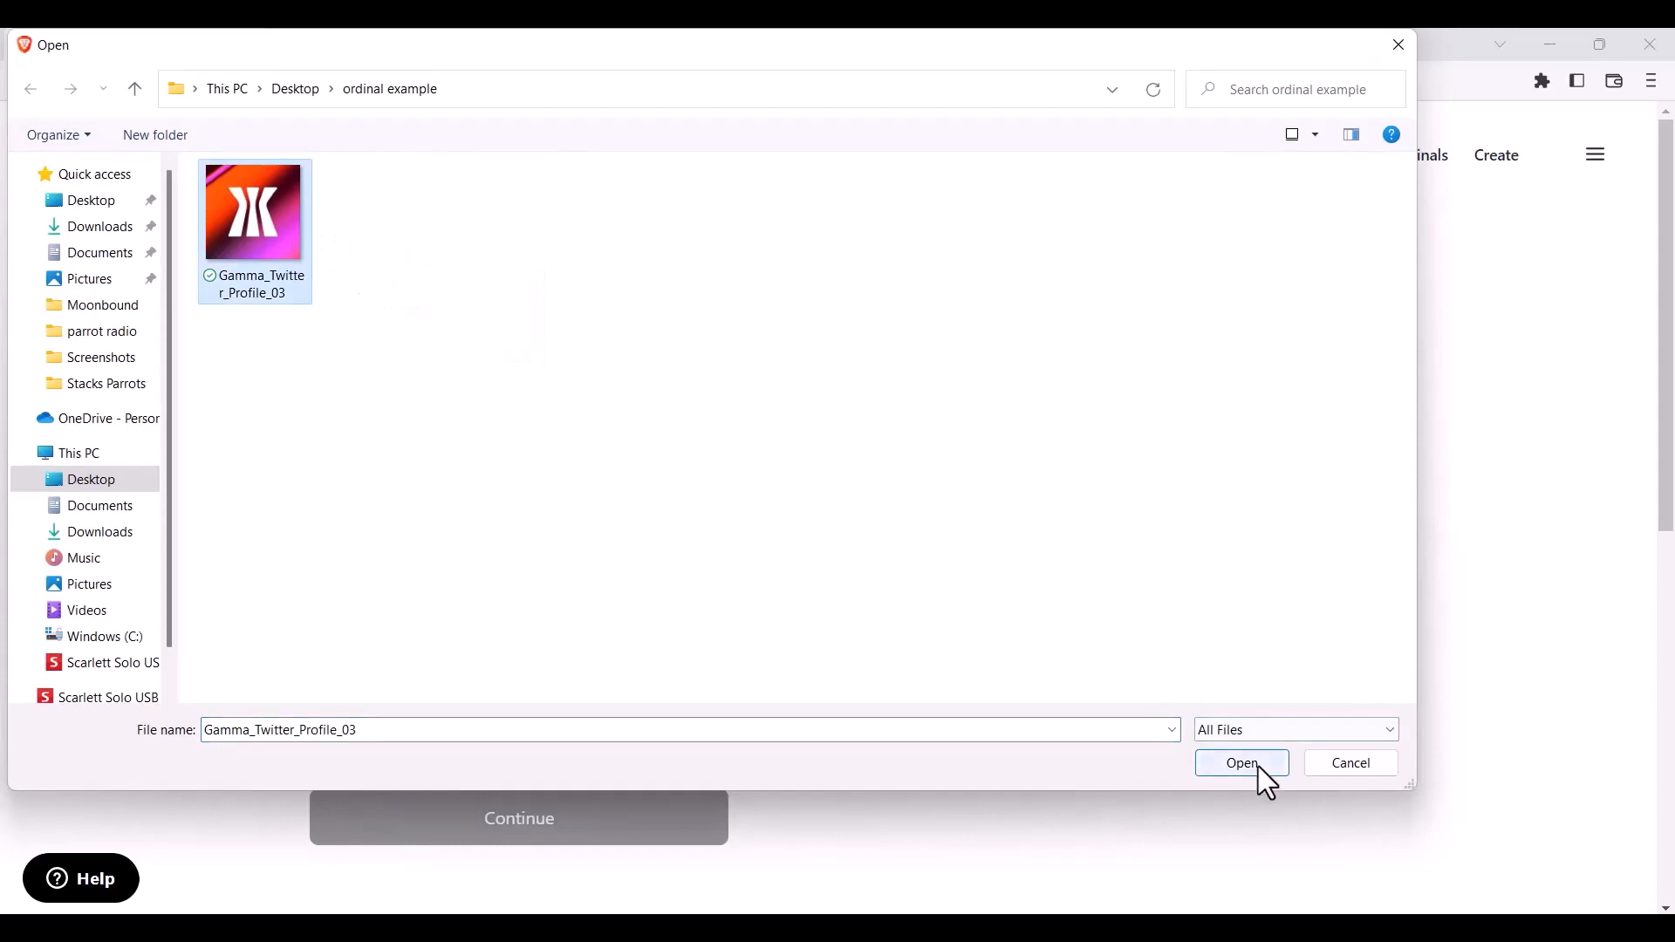
{"action": "left_click", "coordinate": [1241, 767]}
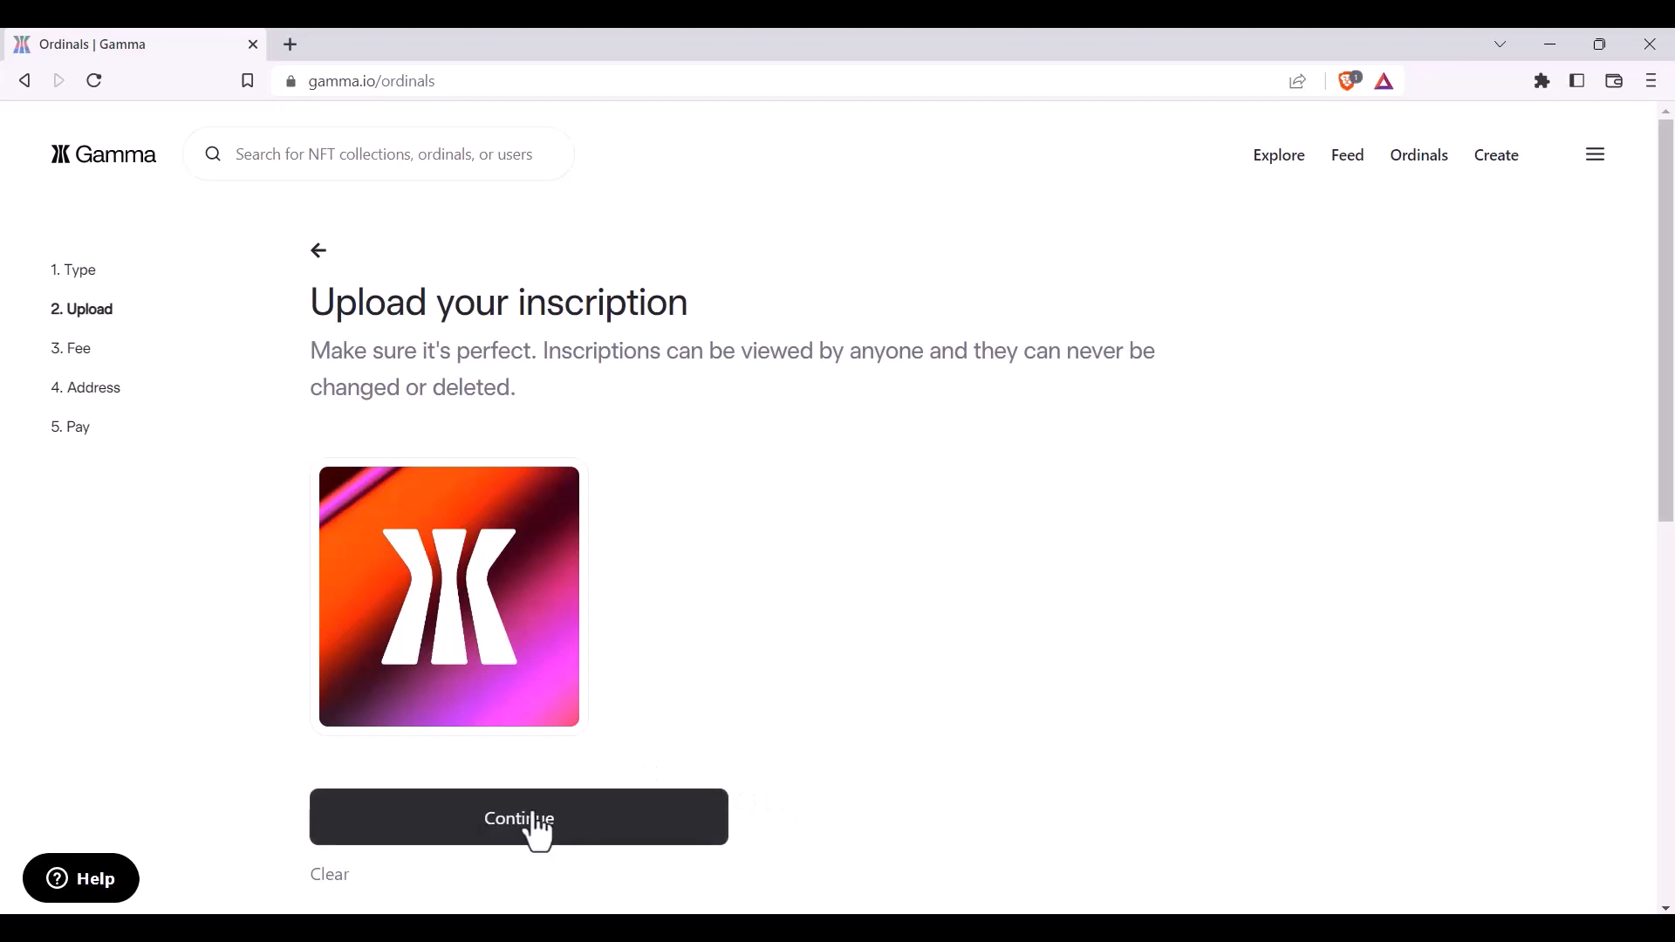
- Continue to the fee step and select the Higher fee, 14 sats/vByte (about $38.59)
{"action": "left_click", "coordinate": [518, 816]}
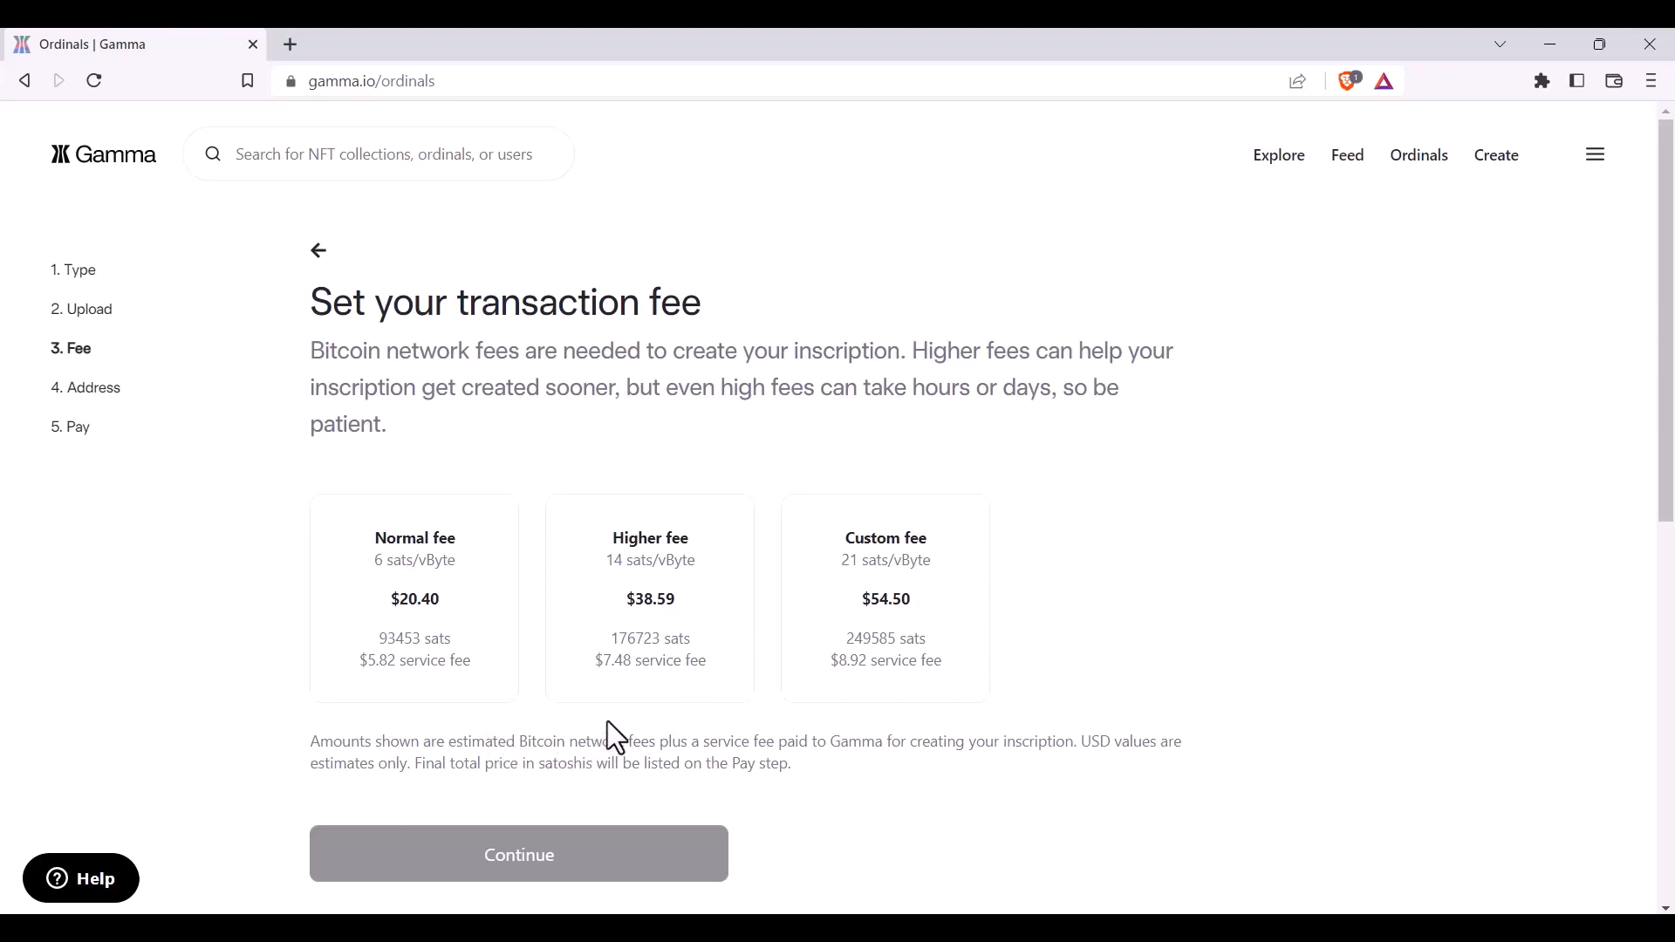
{"action": "mouse_move", "coordinate": [848, 745]}
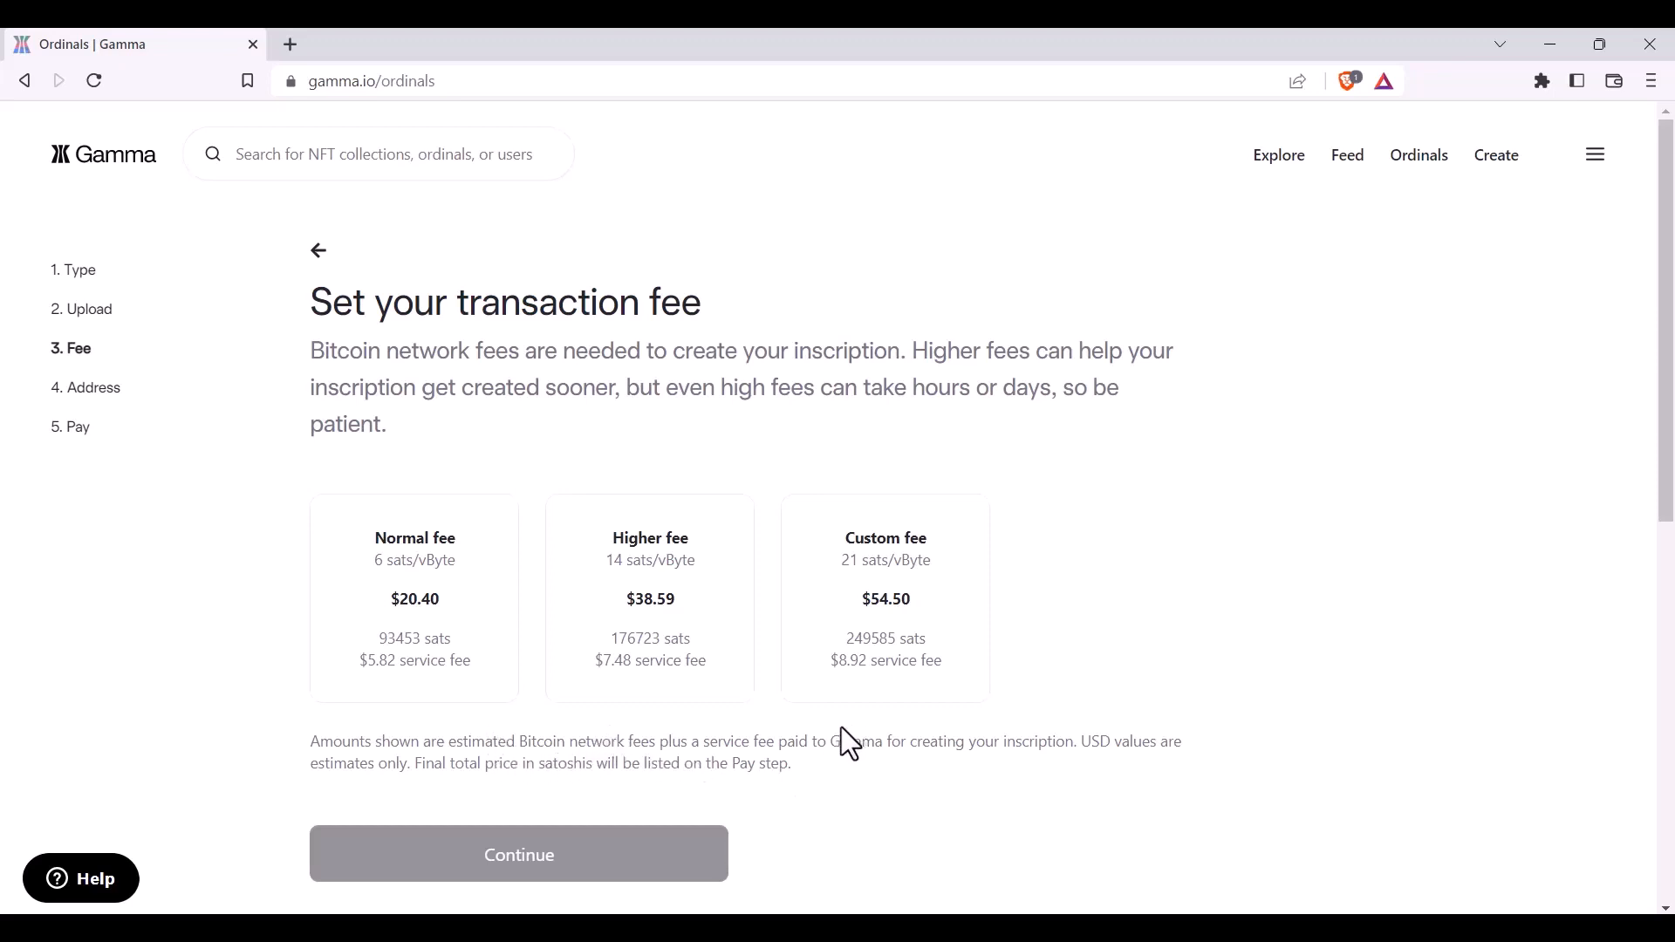
{"action": "mouse_move", "coordinate": [663, 764]}
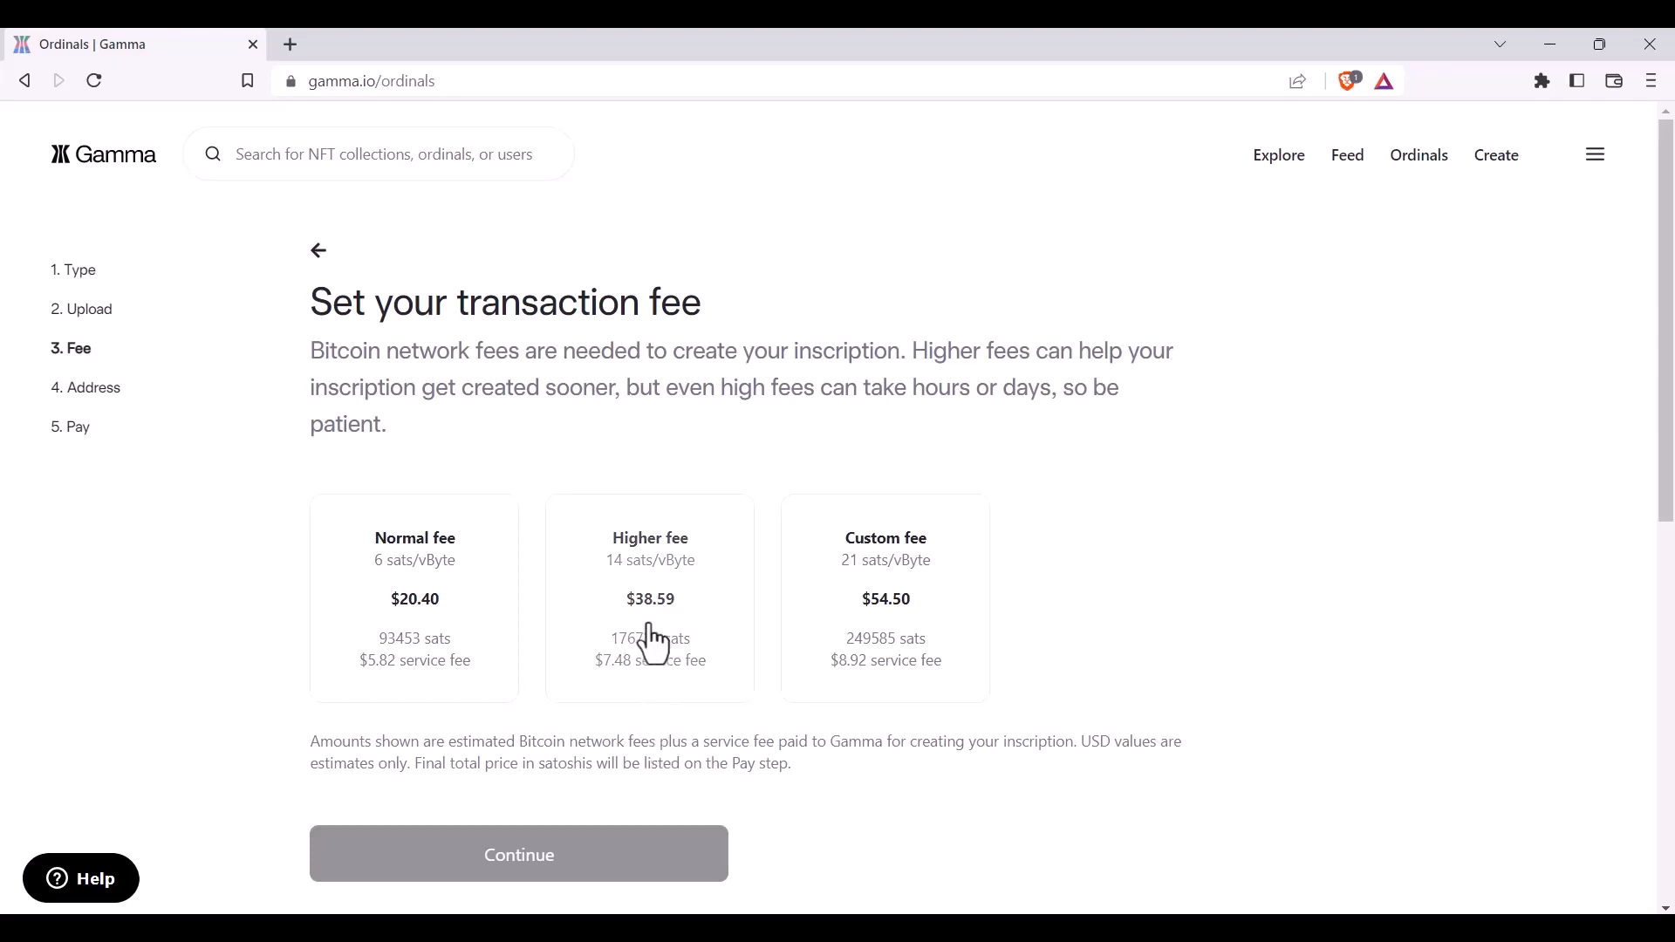
{"action": "left_click", "coordinate": [649, 599]}
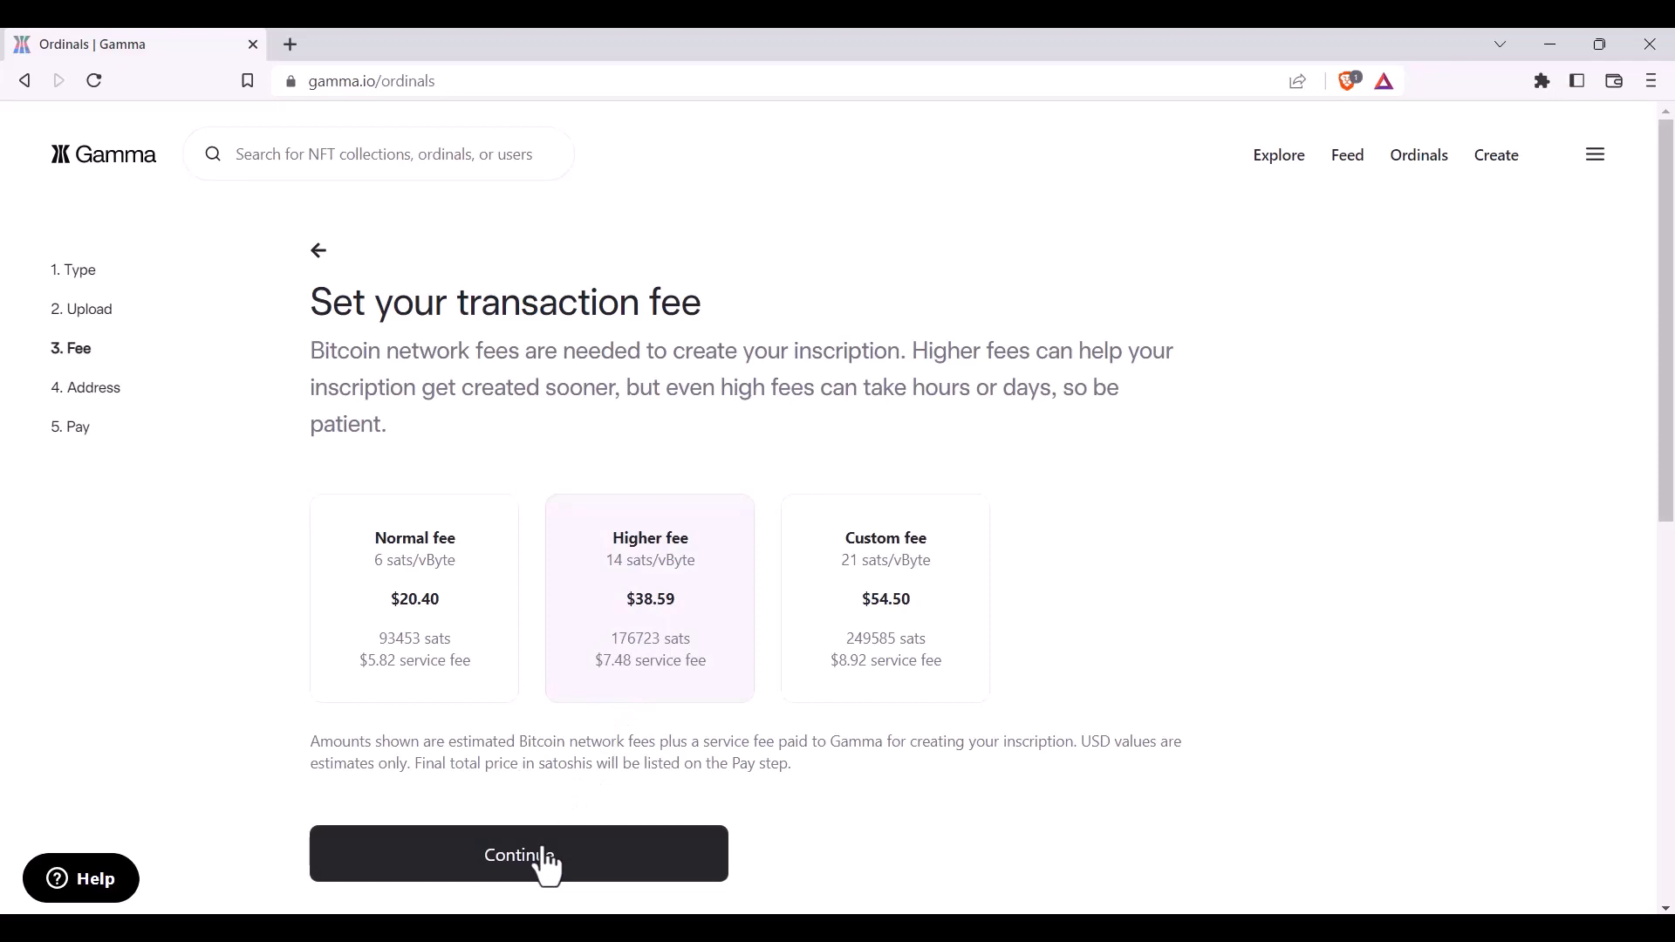
- Enter the taproot receiving address and continue to the review step with the 176723-sat fee
{"action": "left_click", "coordinate": [518, 853]}
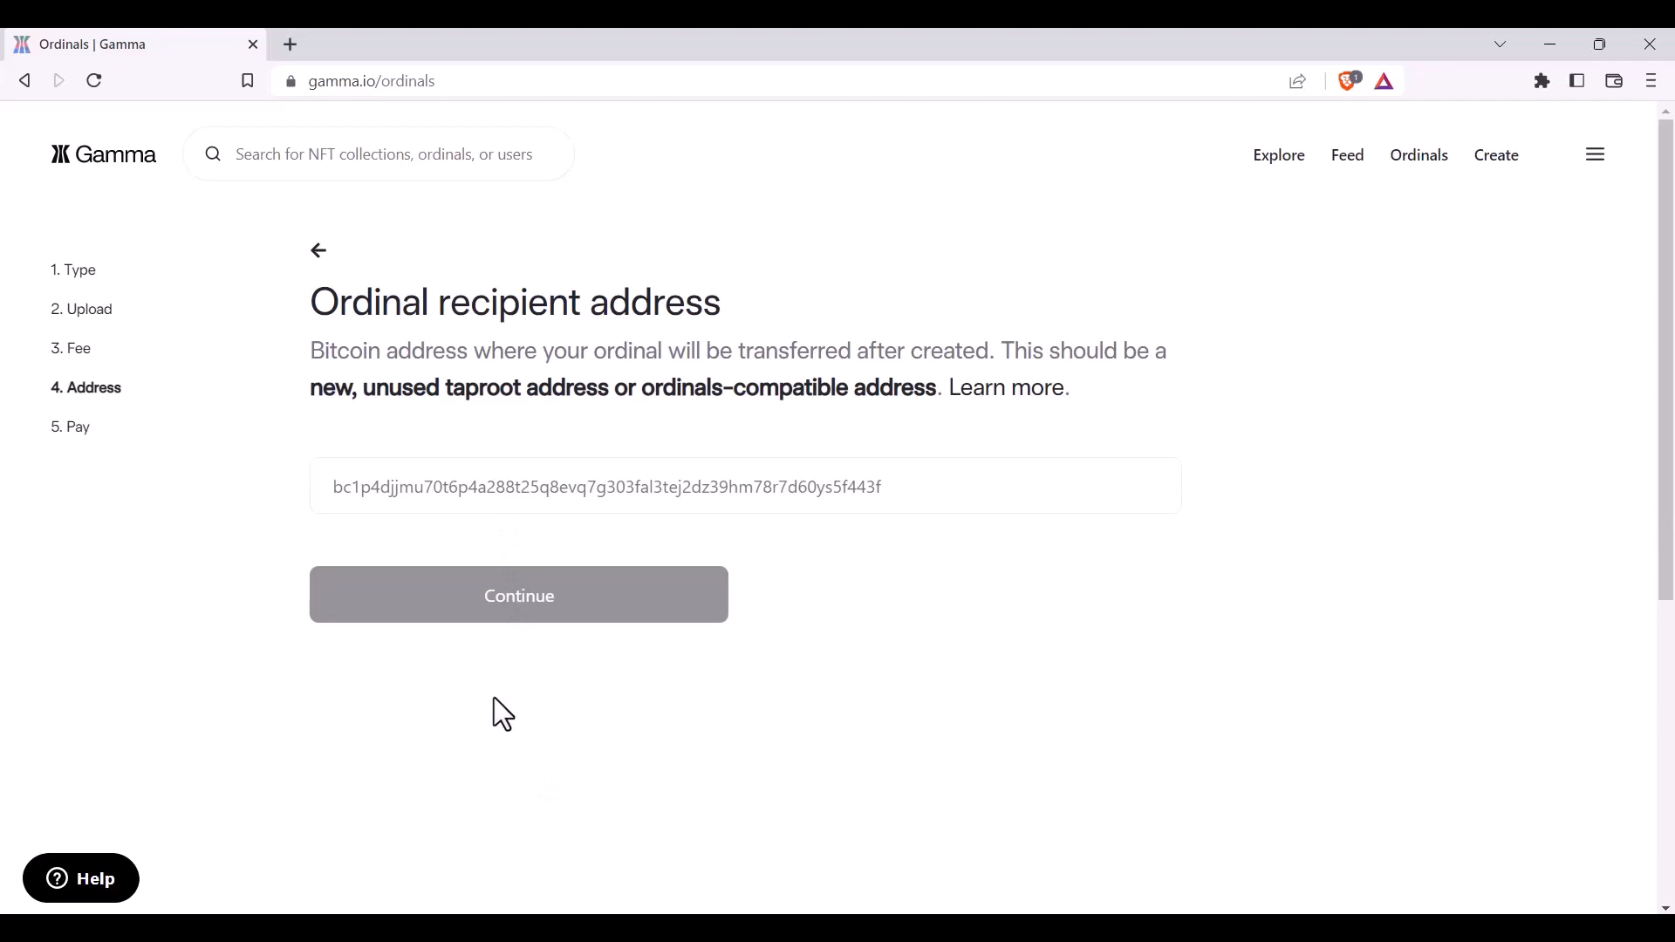
{"action": "left_click", "coordinate": [508, 487]}
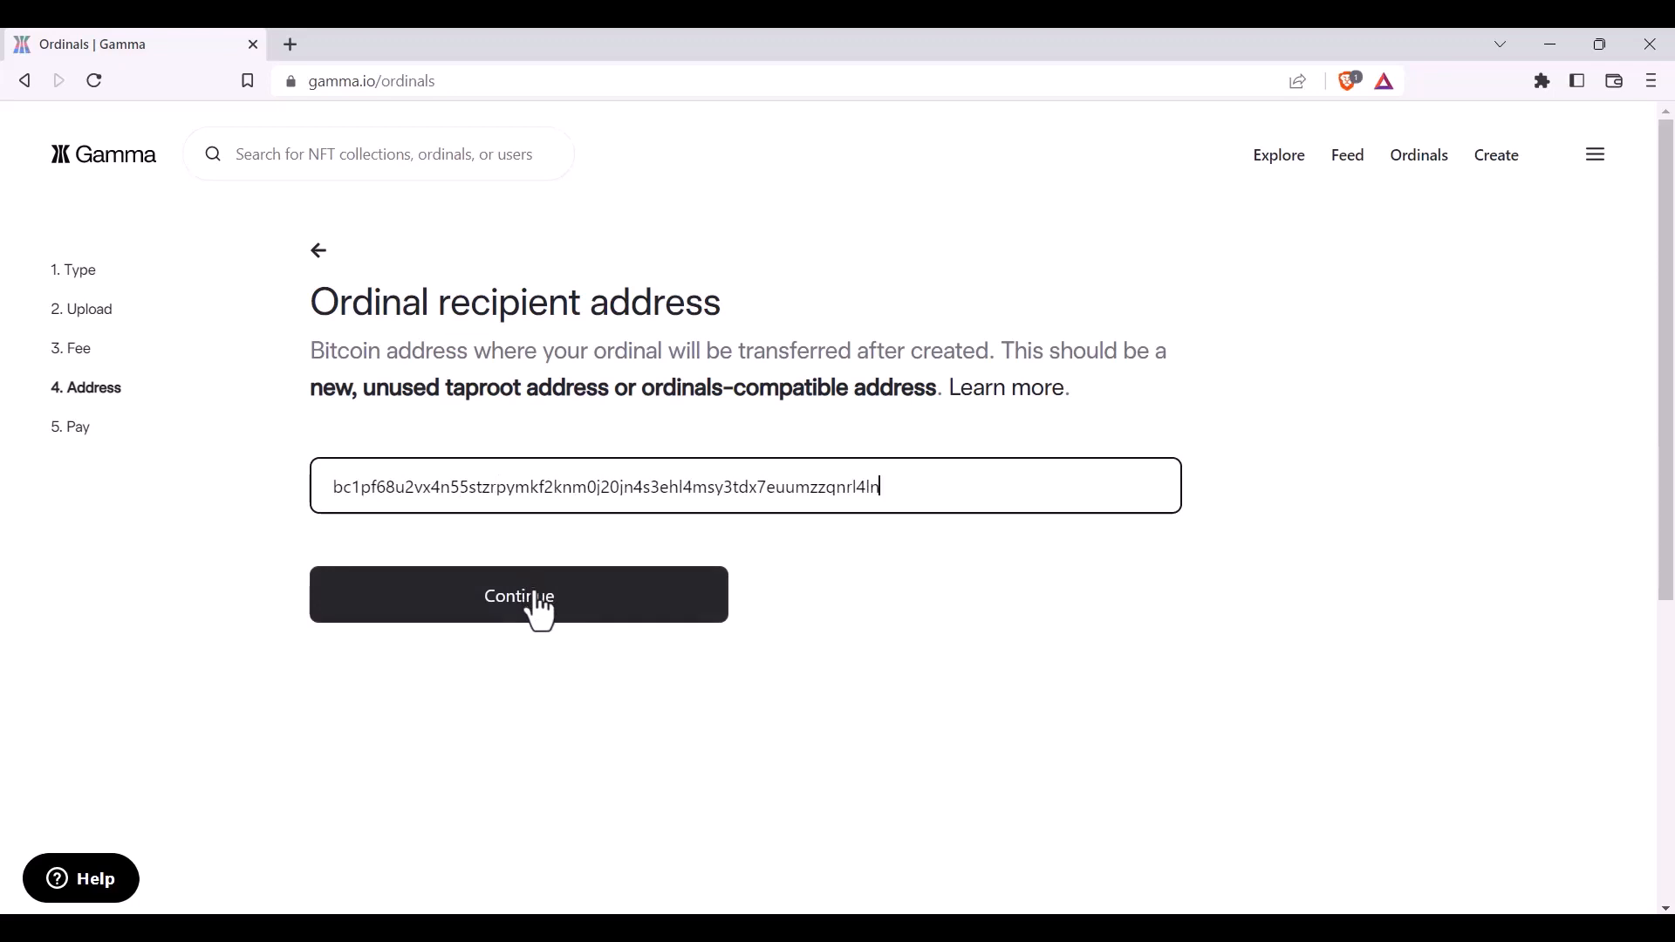
{"action": "left_click", "coordinate": [518, 595]}
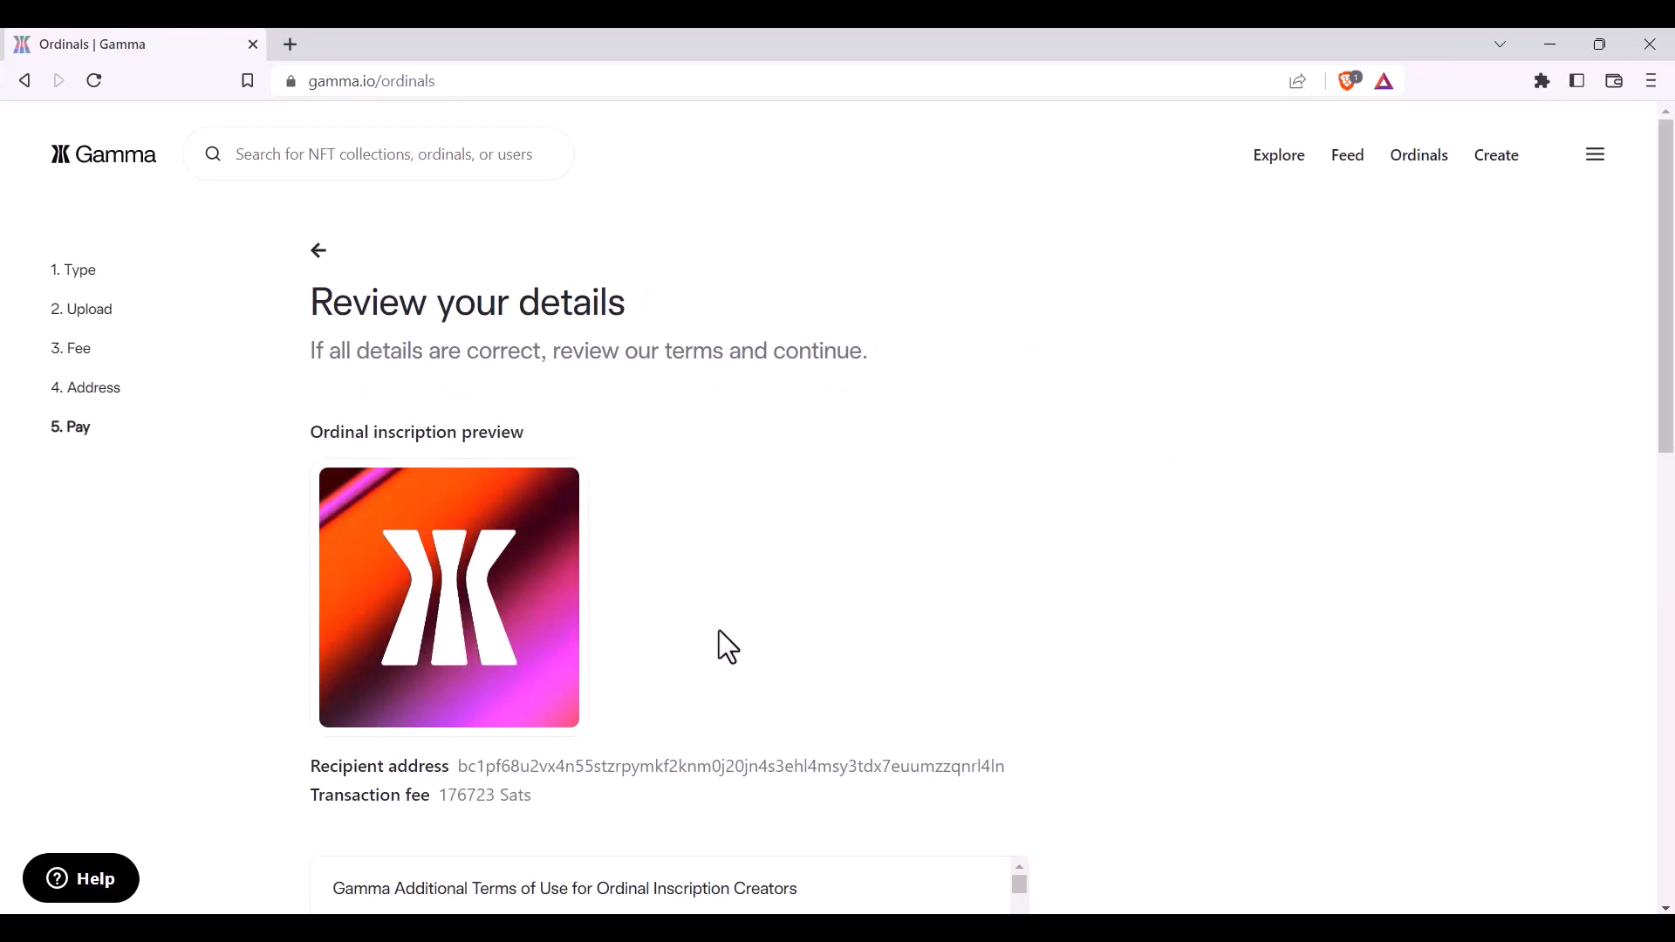
- Read the Ordinal Inscription Creator Terms of Use to 100% and tick 'I agree'
{"action": "scroll", "scroll_direction": "down", "scroll_amount": 3}
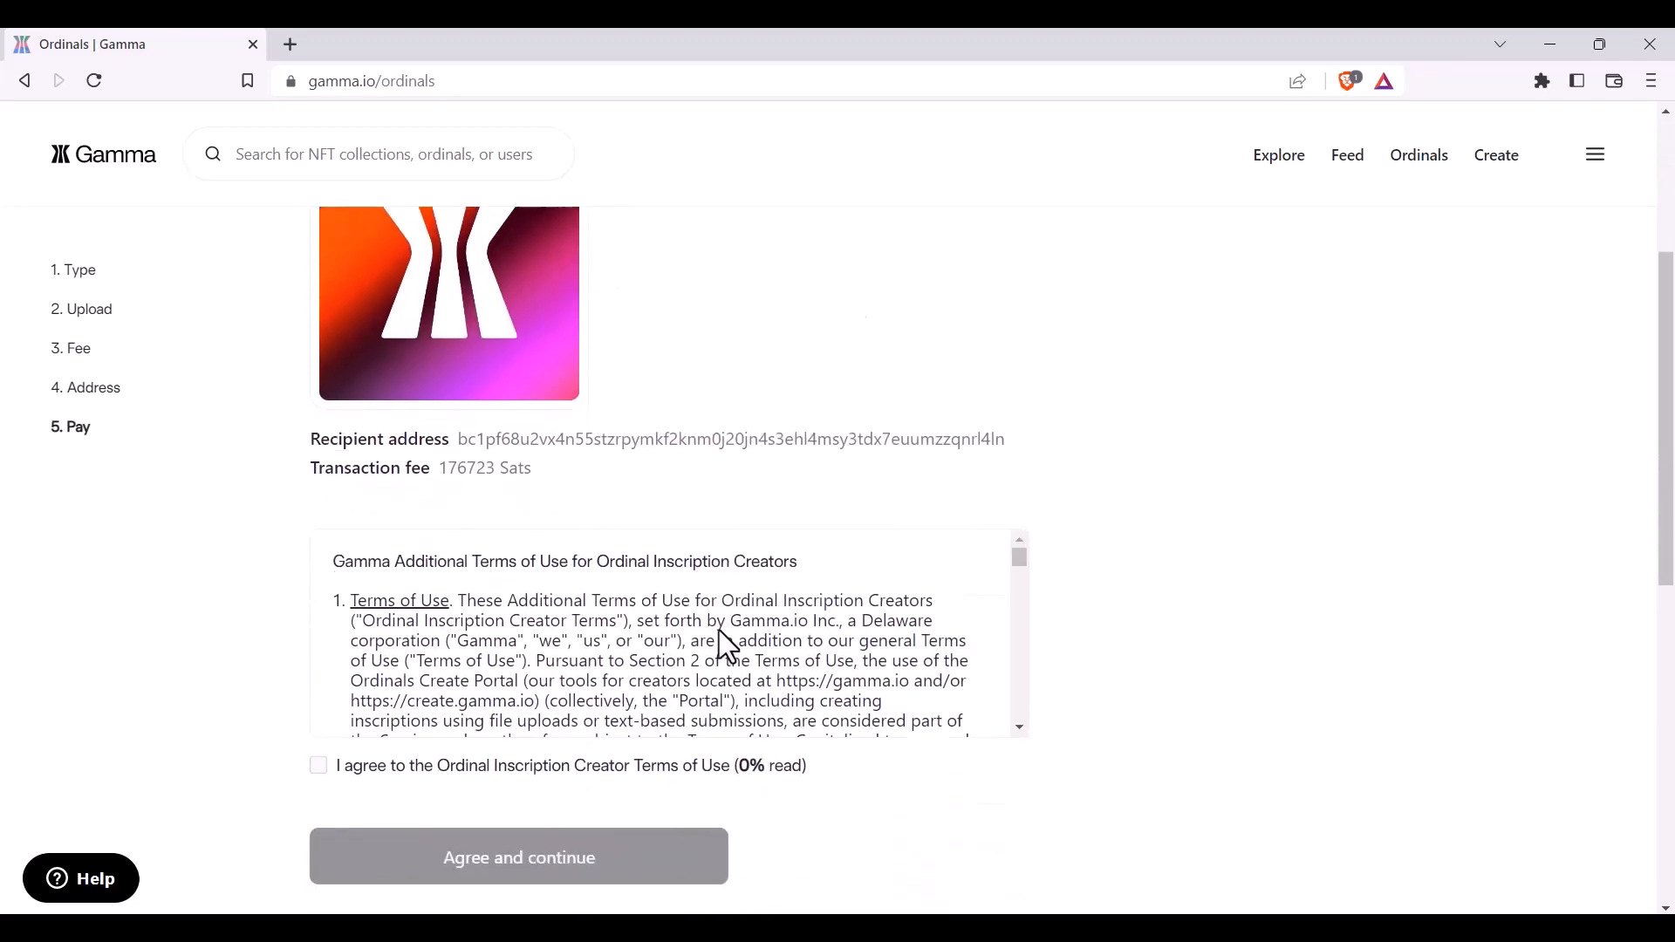
{"action": "scroll", "scroll_direction": "down", "scroll_amount": 3}
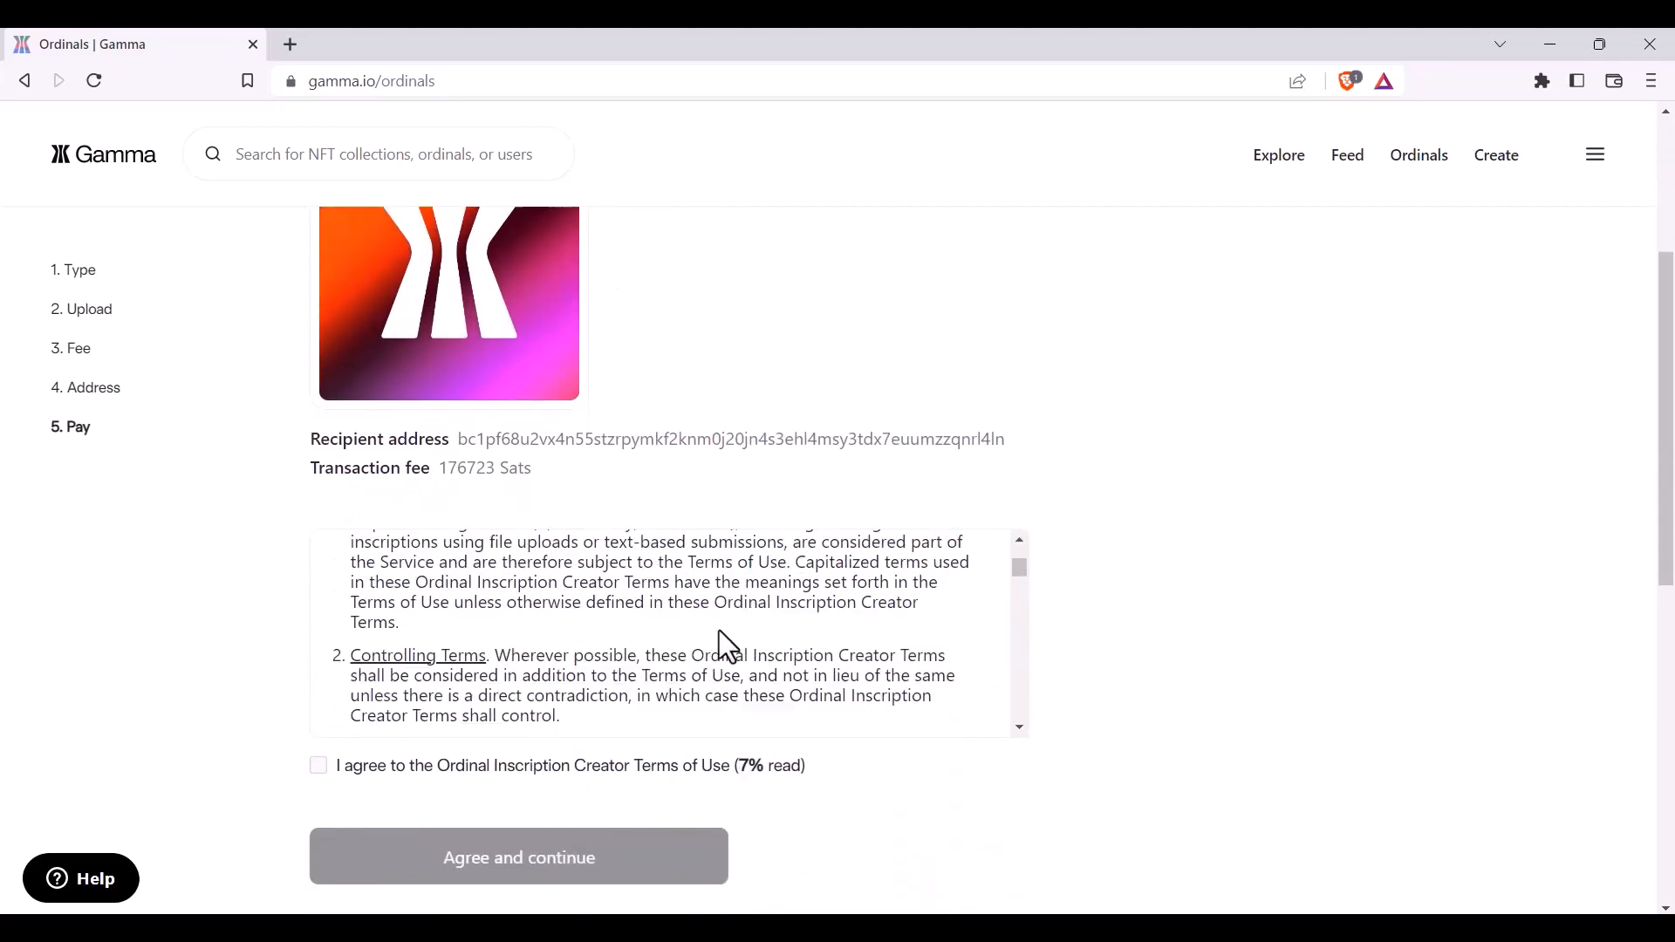
{"action": "scroll", "scroll_direction": "down", "scroll_amount": 3}
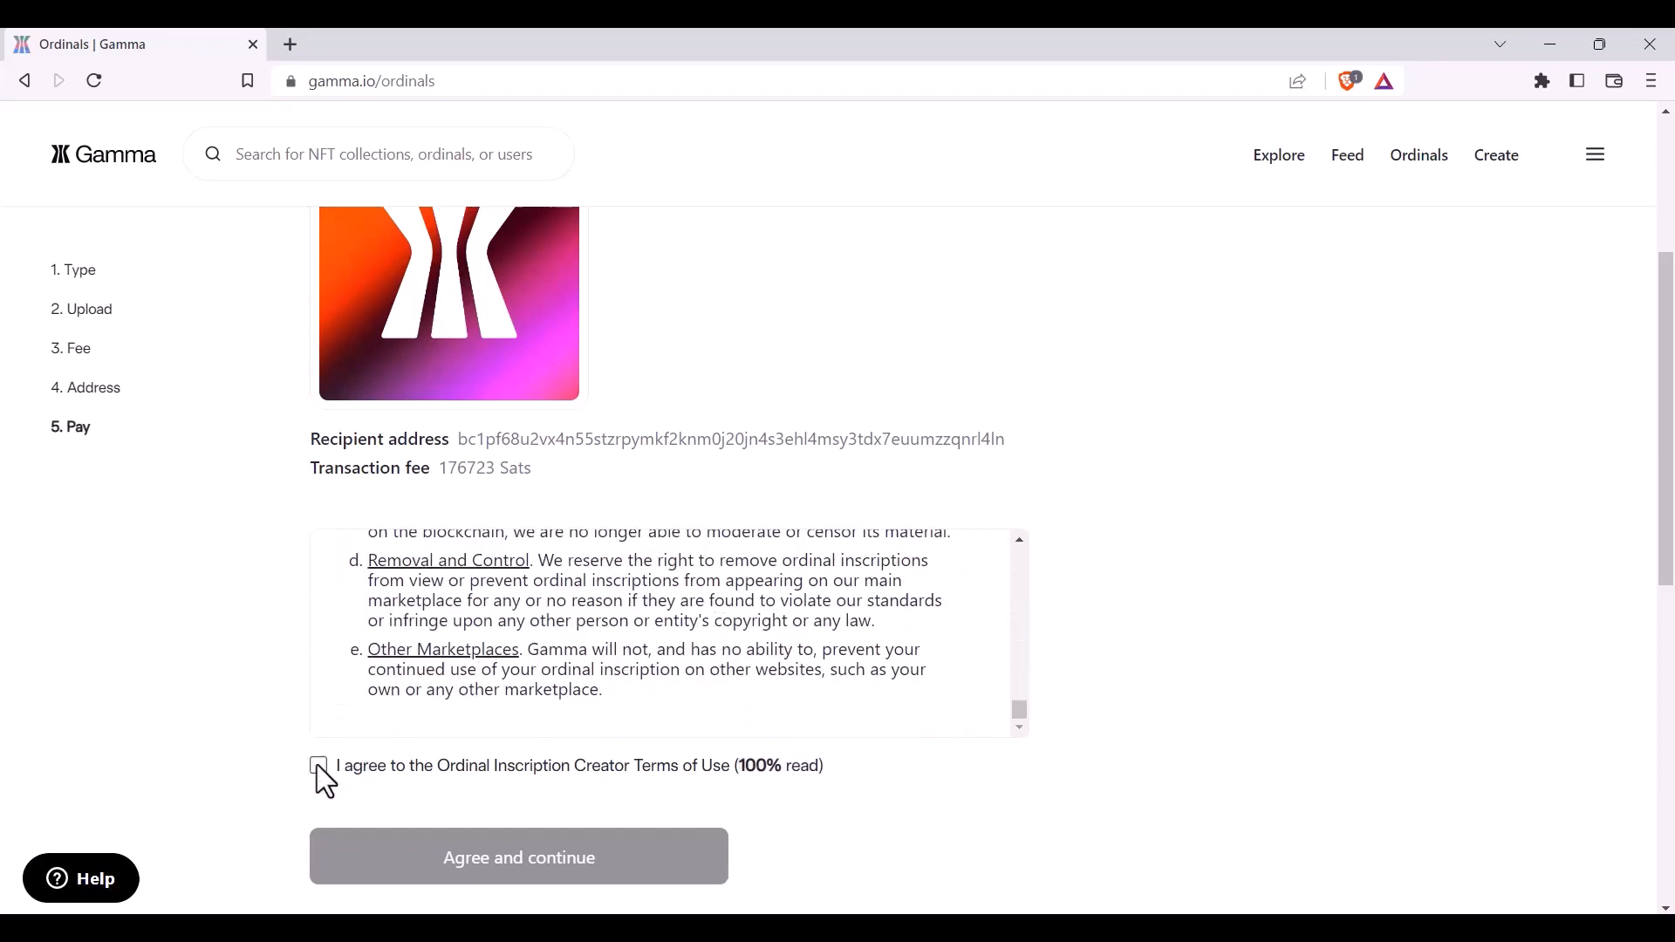
{"action": "left_click", "coordinate": [318, 764]}
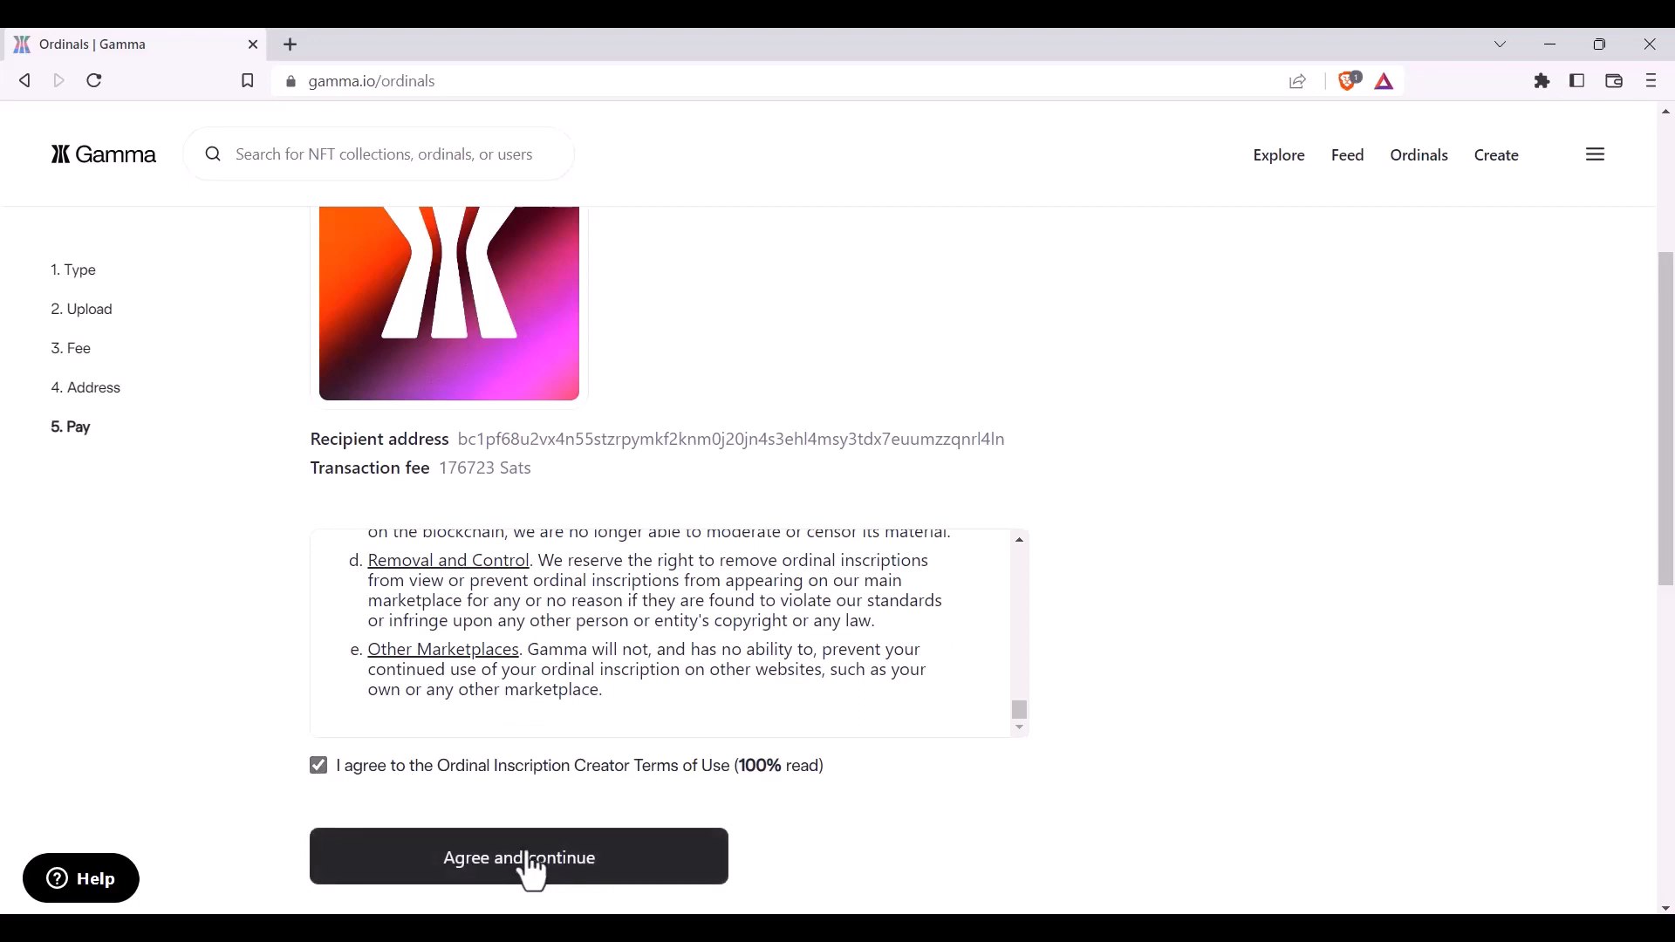
- Agree and continue to the payment page showing 0.00176723 BTC, the payment address and QR code
{"action": "left_click", "coordinate": [519, 855]}
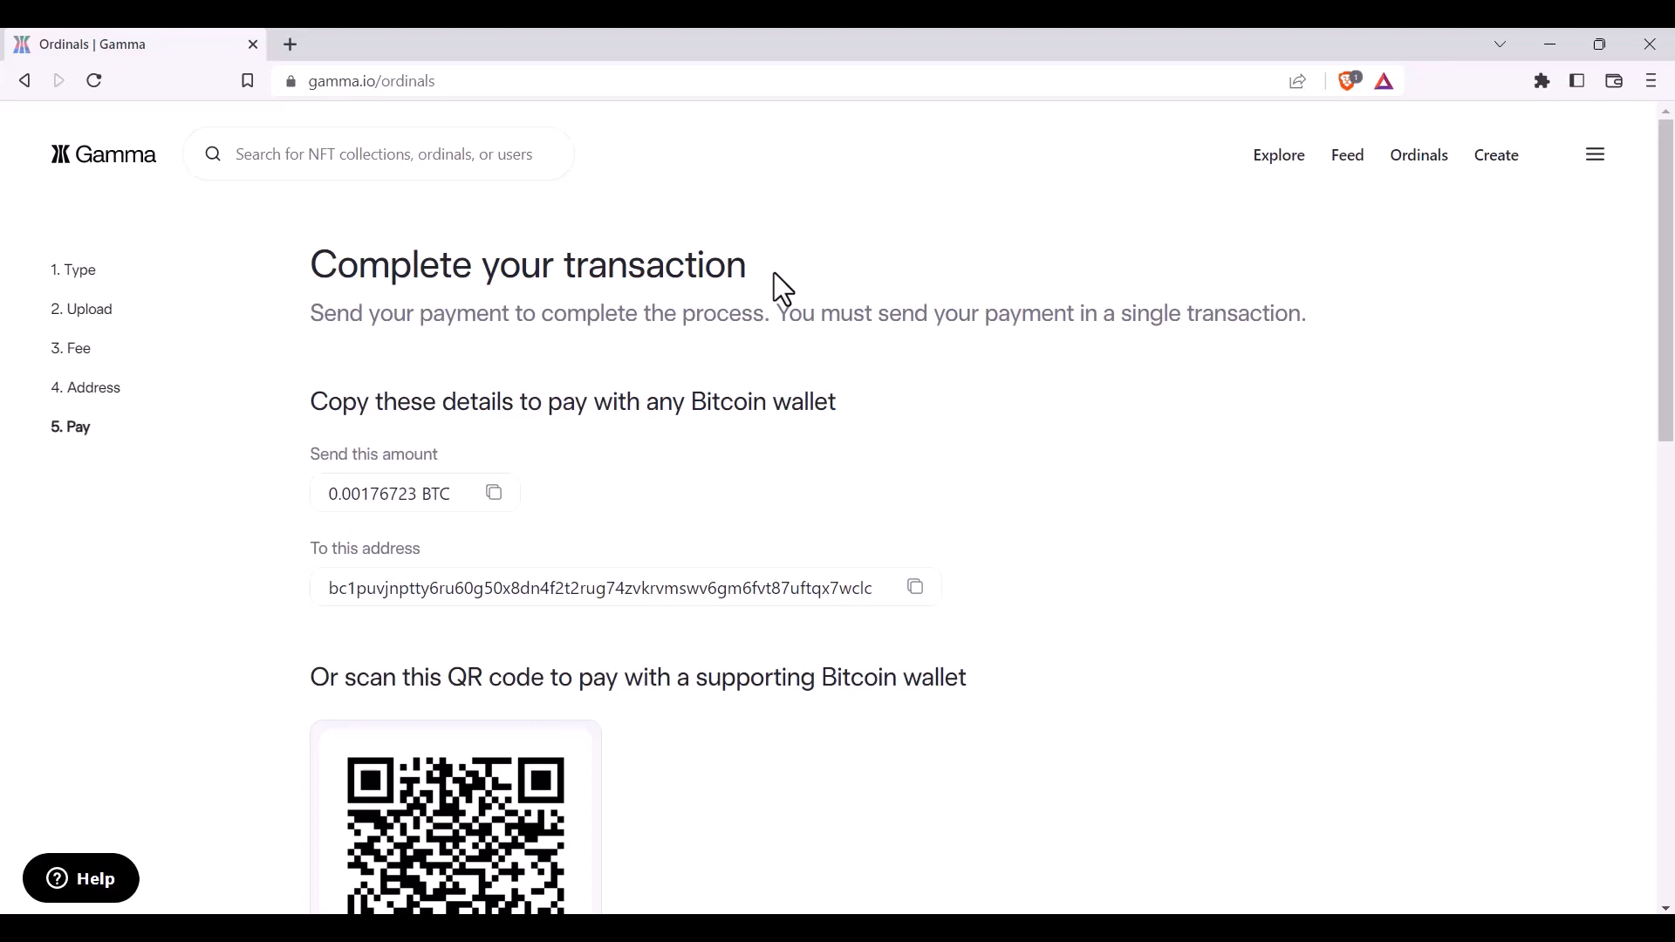
{"action": "mouse_move", "coordinate": [669, 521]}
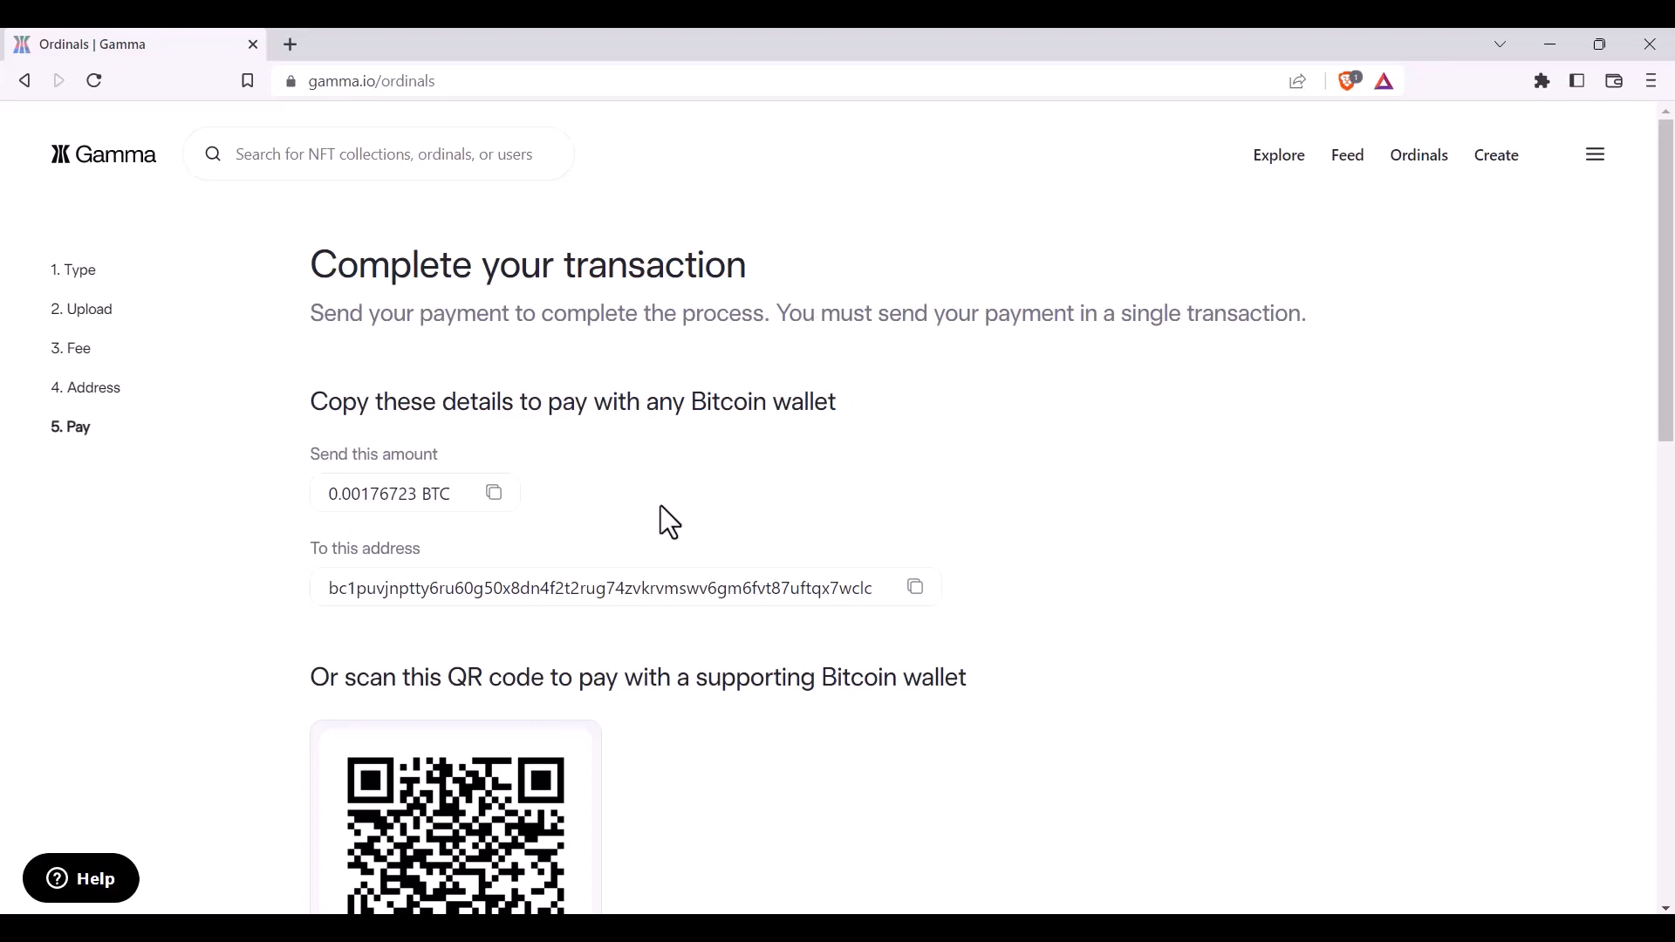
{"action": "mouse_move", "coordinate": [984, 595]}
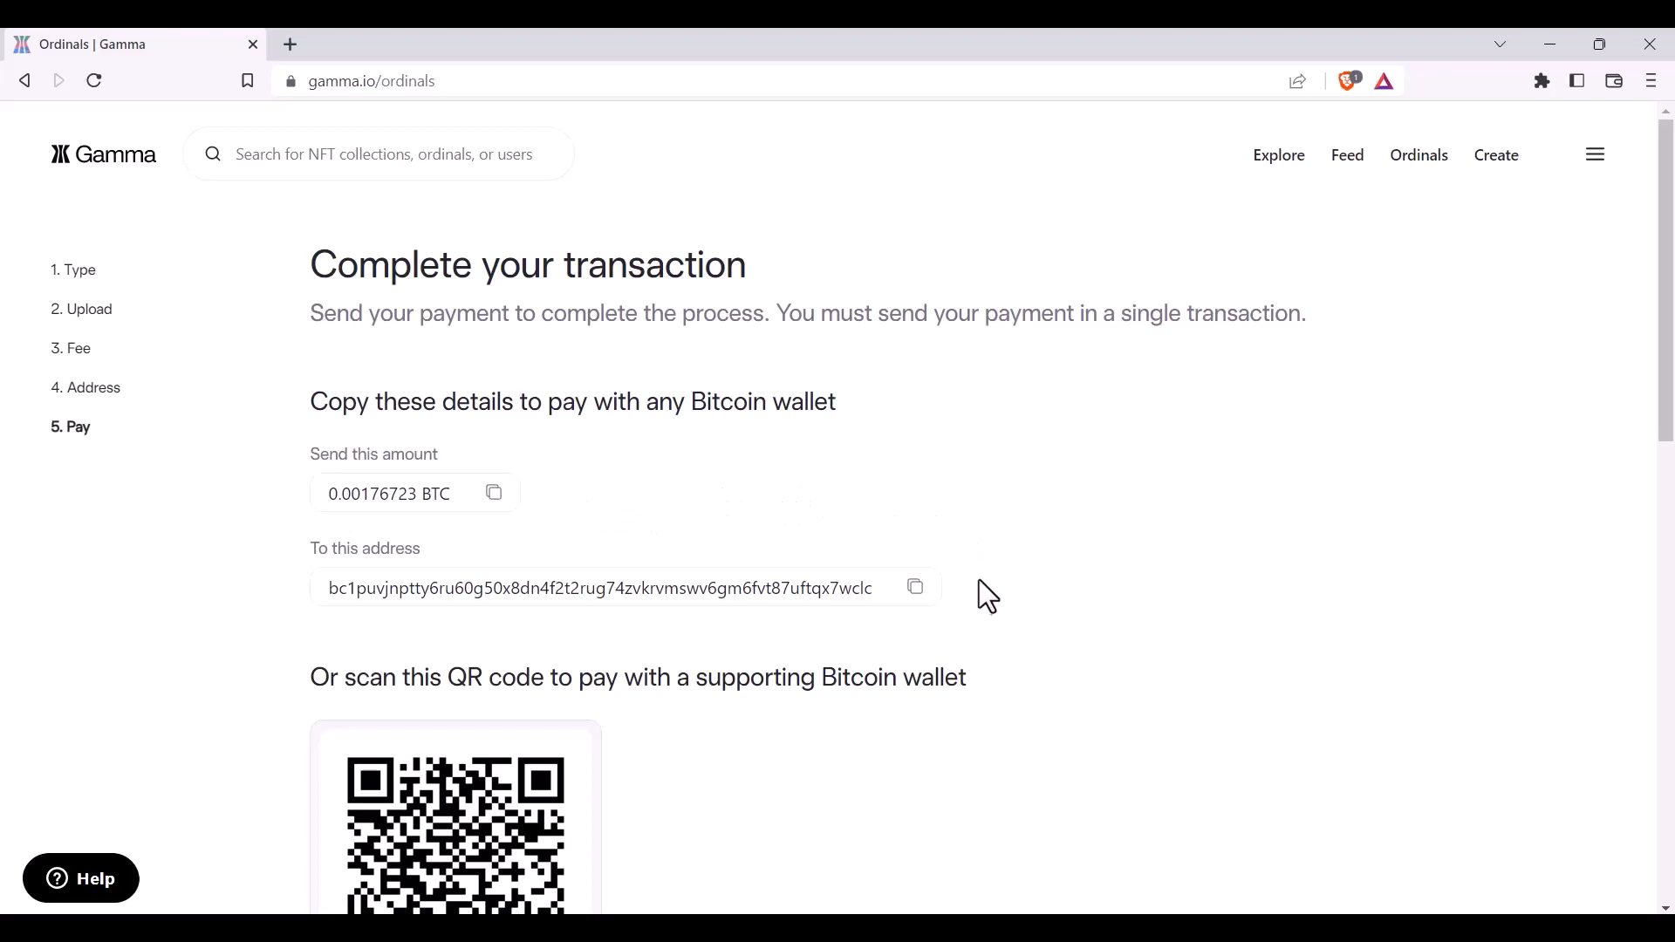
{"action": "mouse_move", "coordinate": [976, 600]}
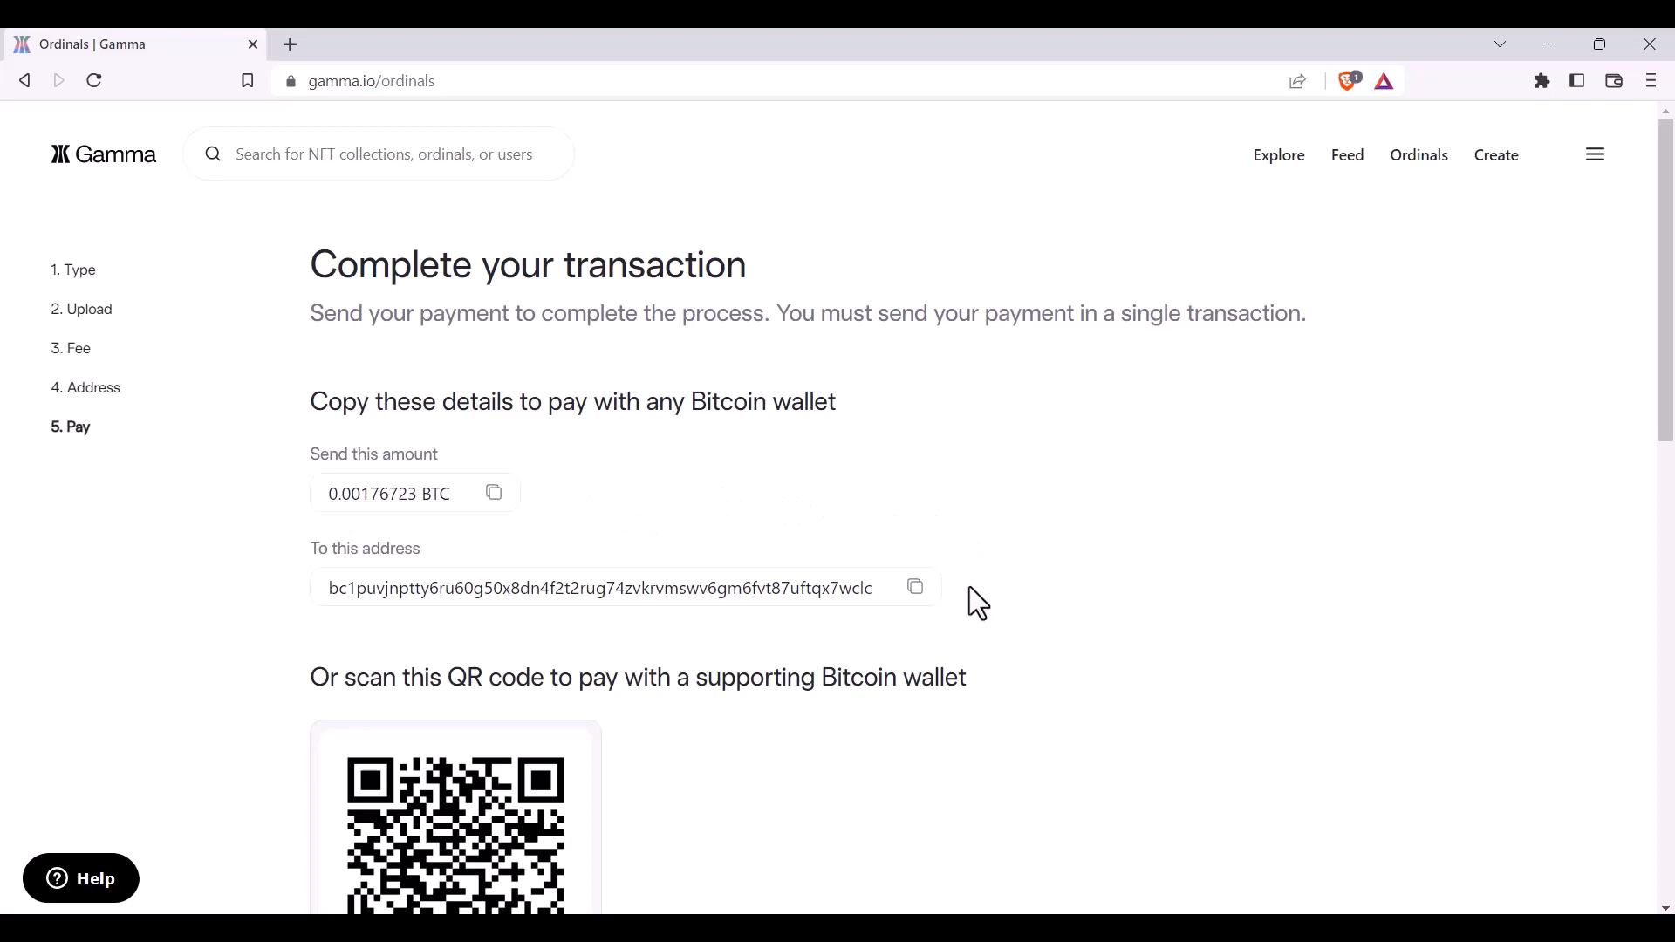
{"action": "scroll", "scroll_direction": "down", "scroll_amount": 3}
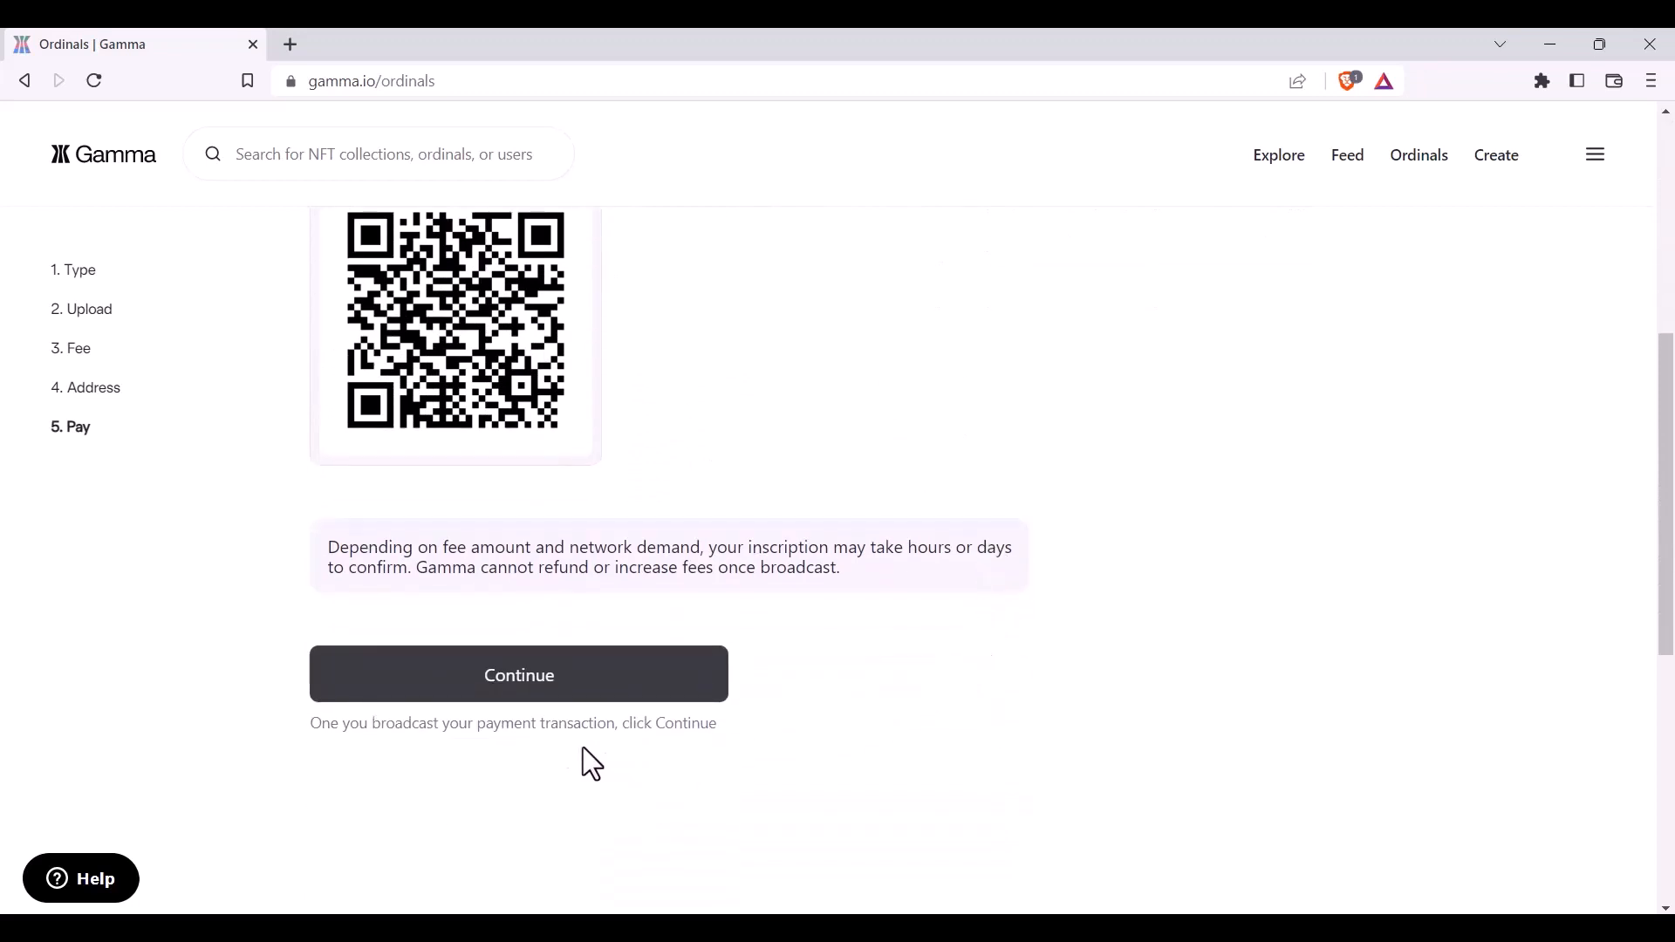
- Finish the order to reach 'You're all set' with payment_pending status, then visit the Support help center
{"action": "left_click", "coordinate": [518, 674]}
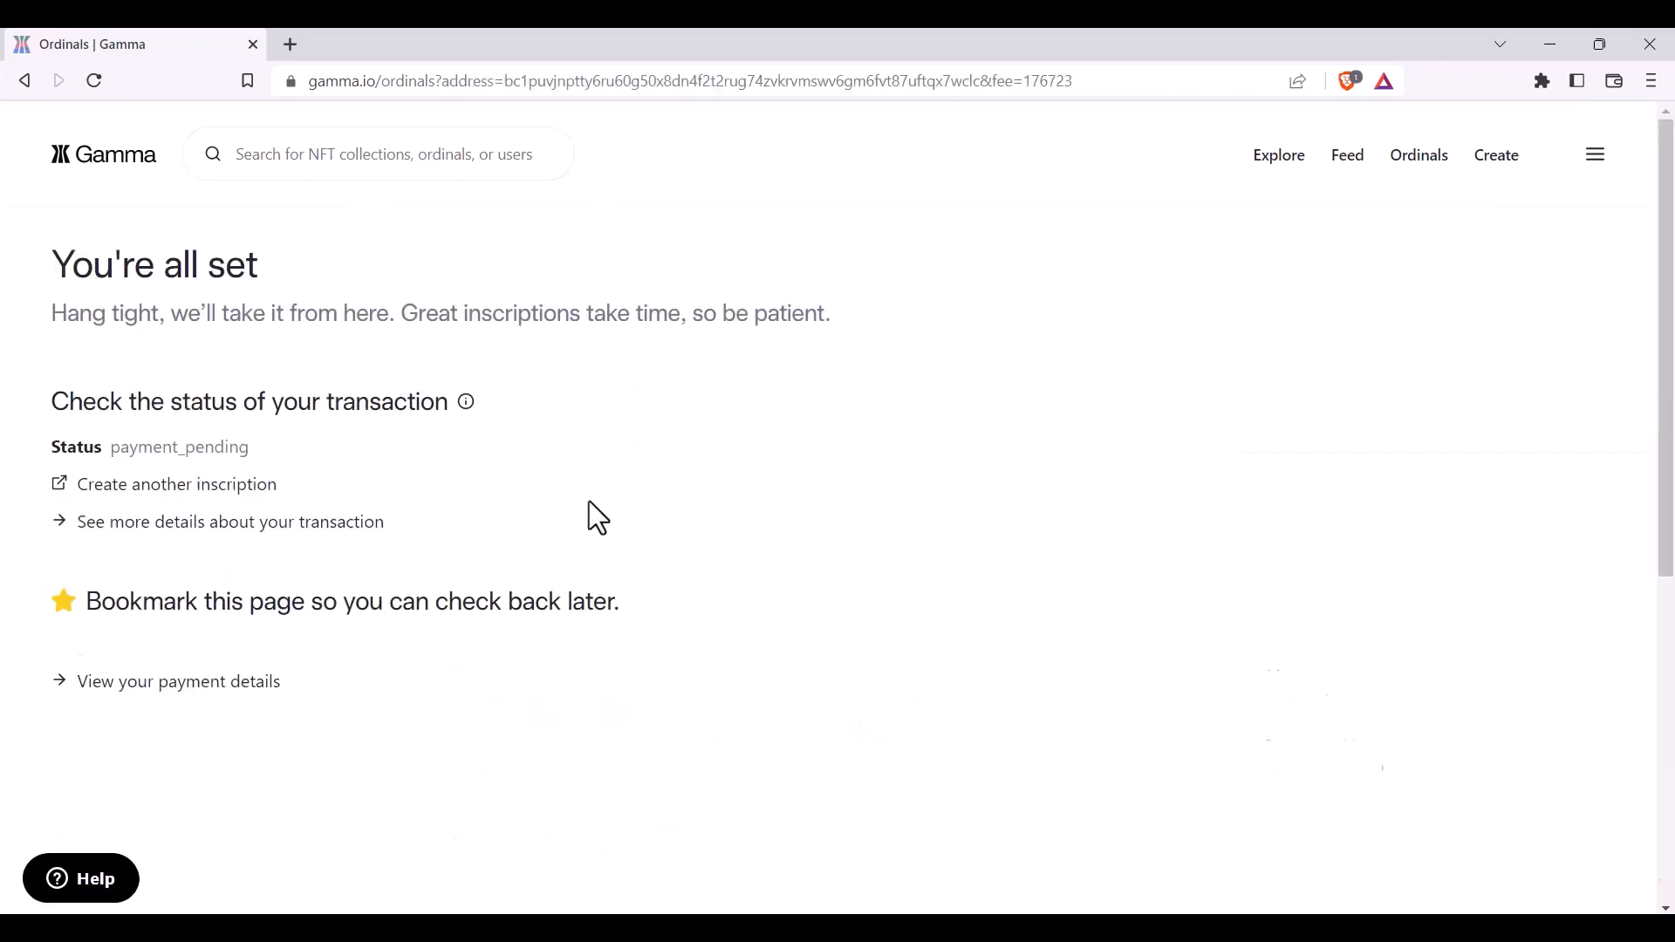
{"action": "mouse_move", "coordinate": [527, 501]}
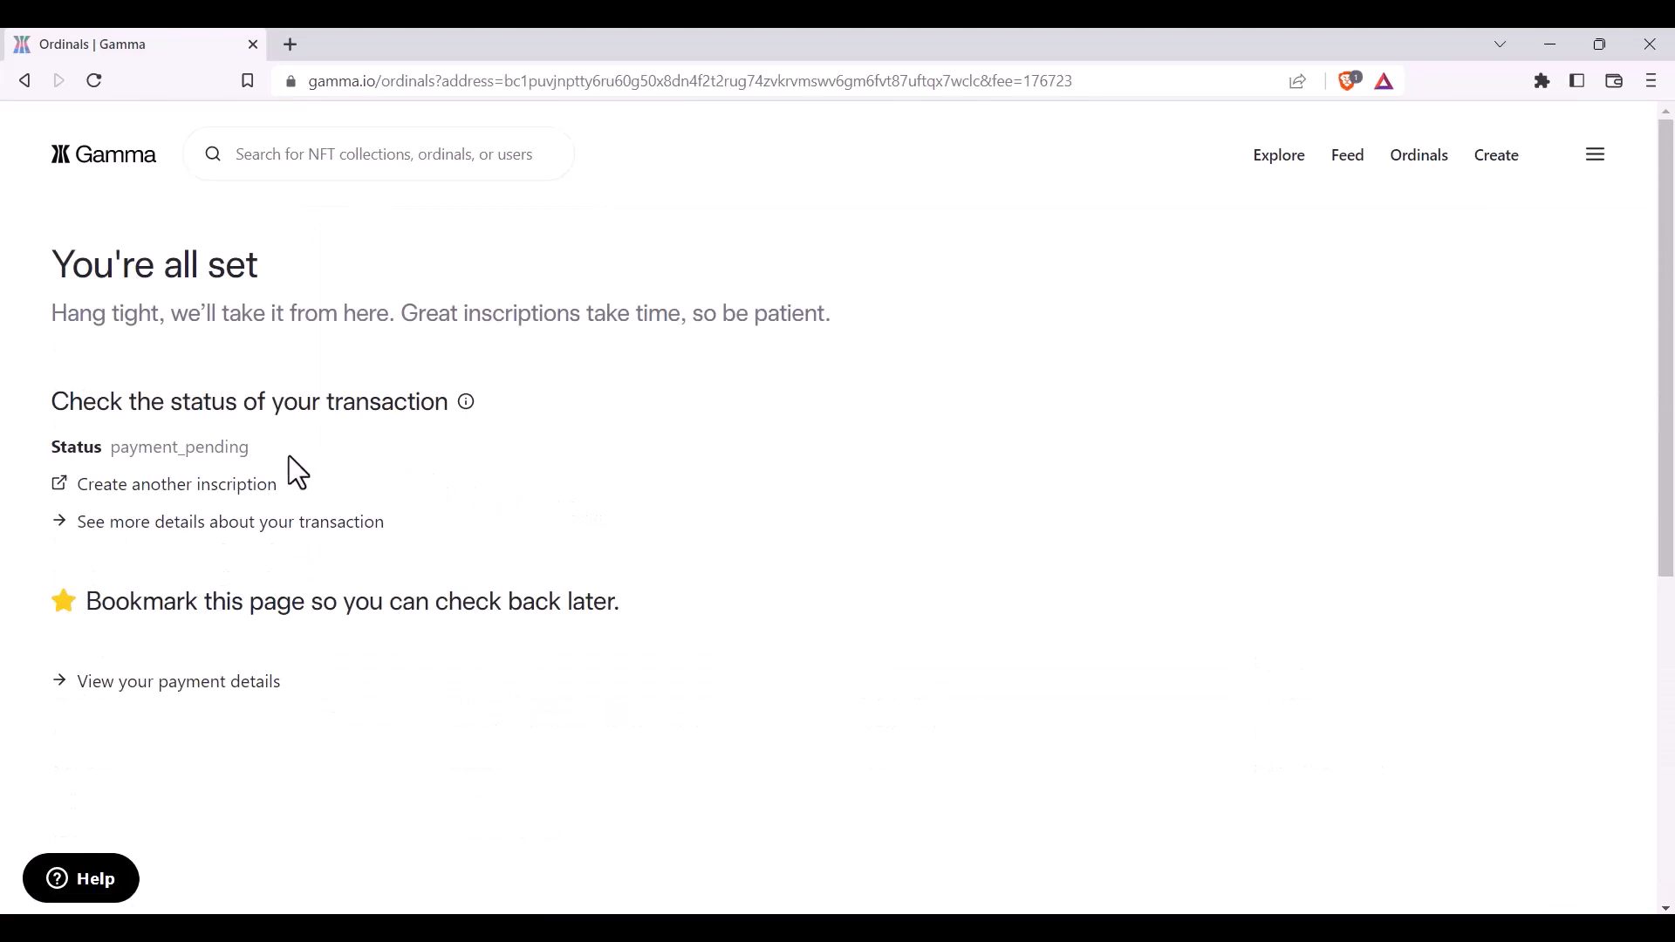
{"action": "mouse_move", "coordinate": [388, 618]}
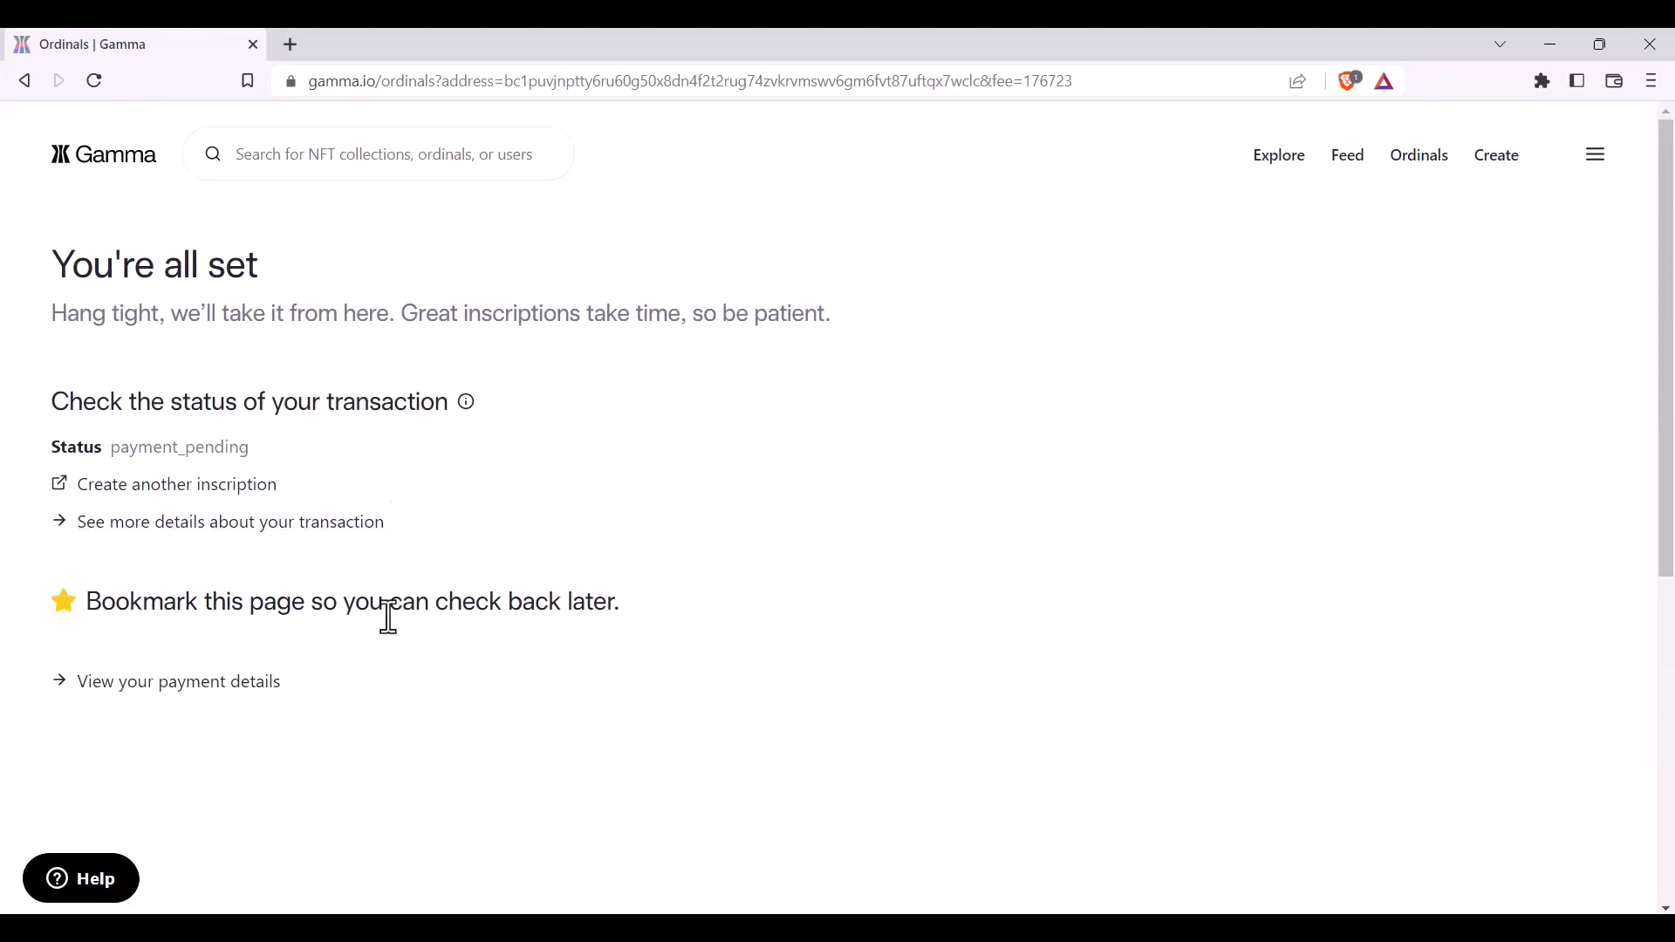
{"action": "mouse_move", "coordinate": [382, 642]}
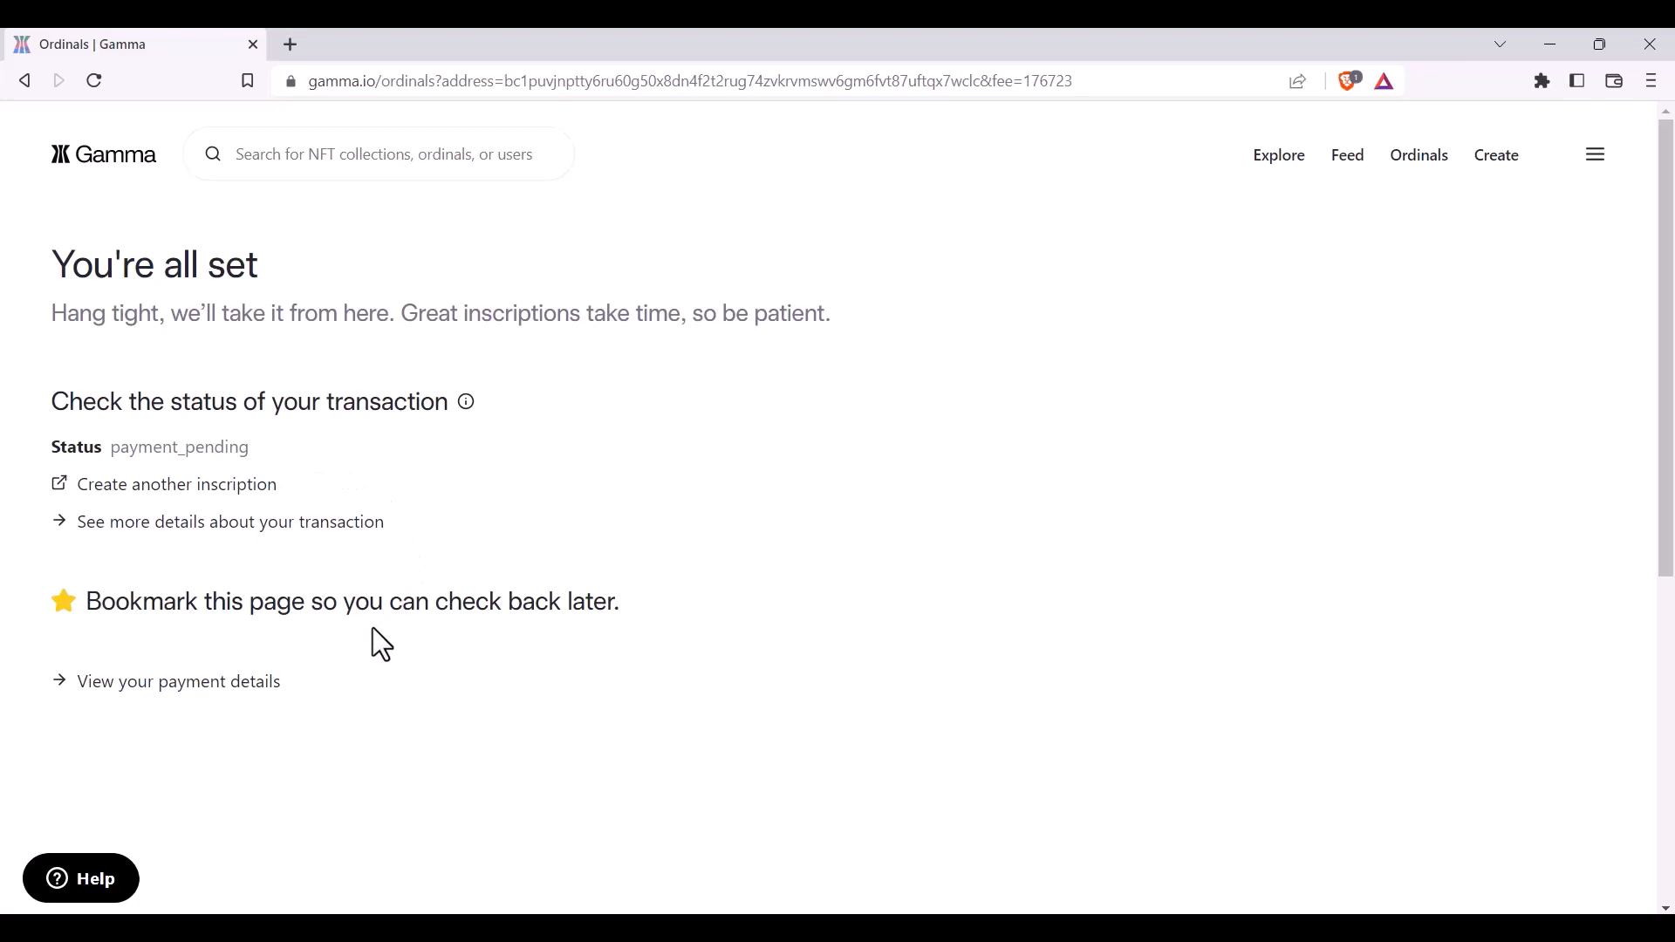
{"action": "mouse_move", "coordinate": [291, 523]}
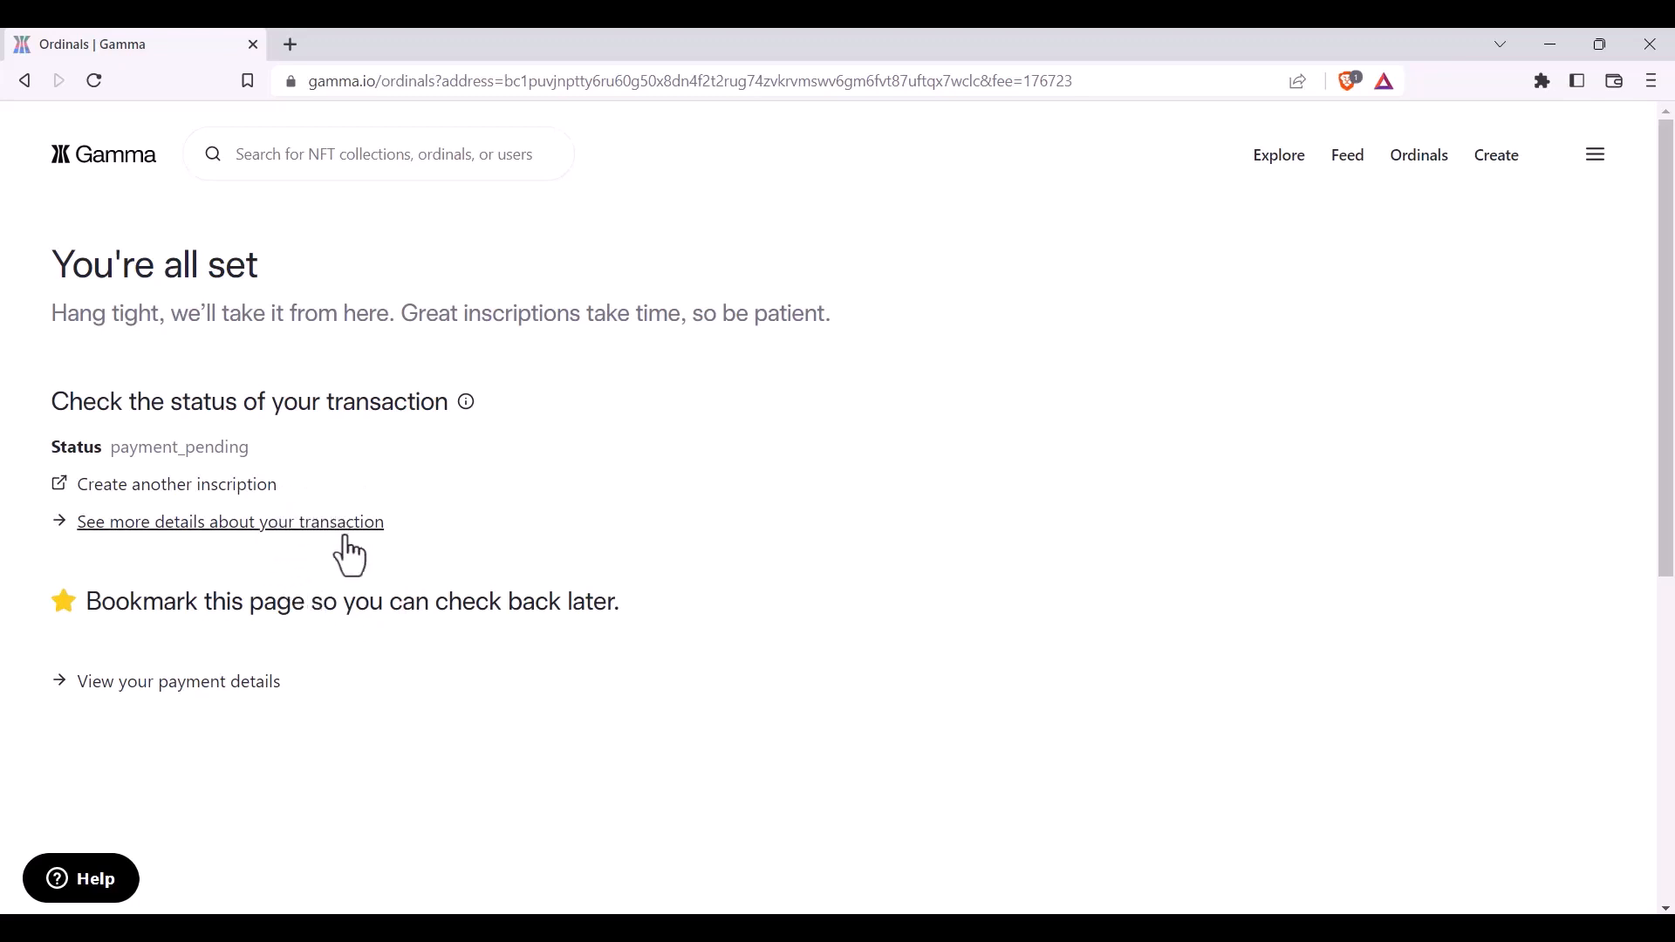
{"action": "mouse_move", "coordinate": [337, 539]}
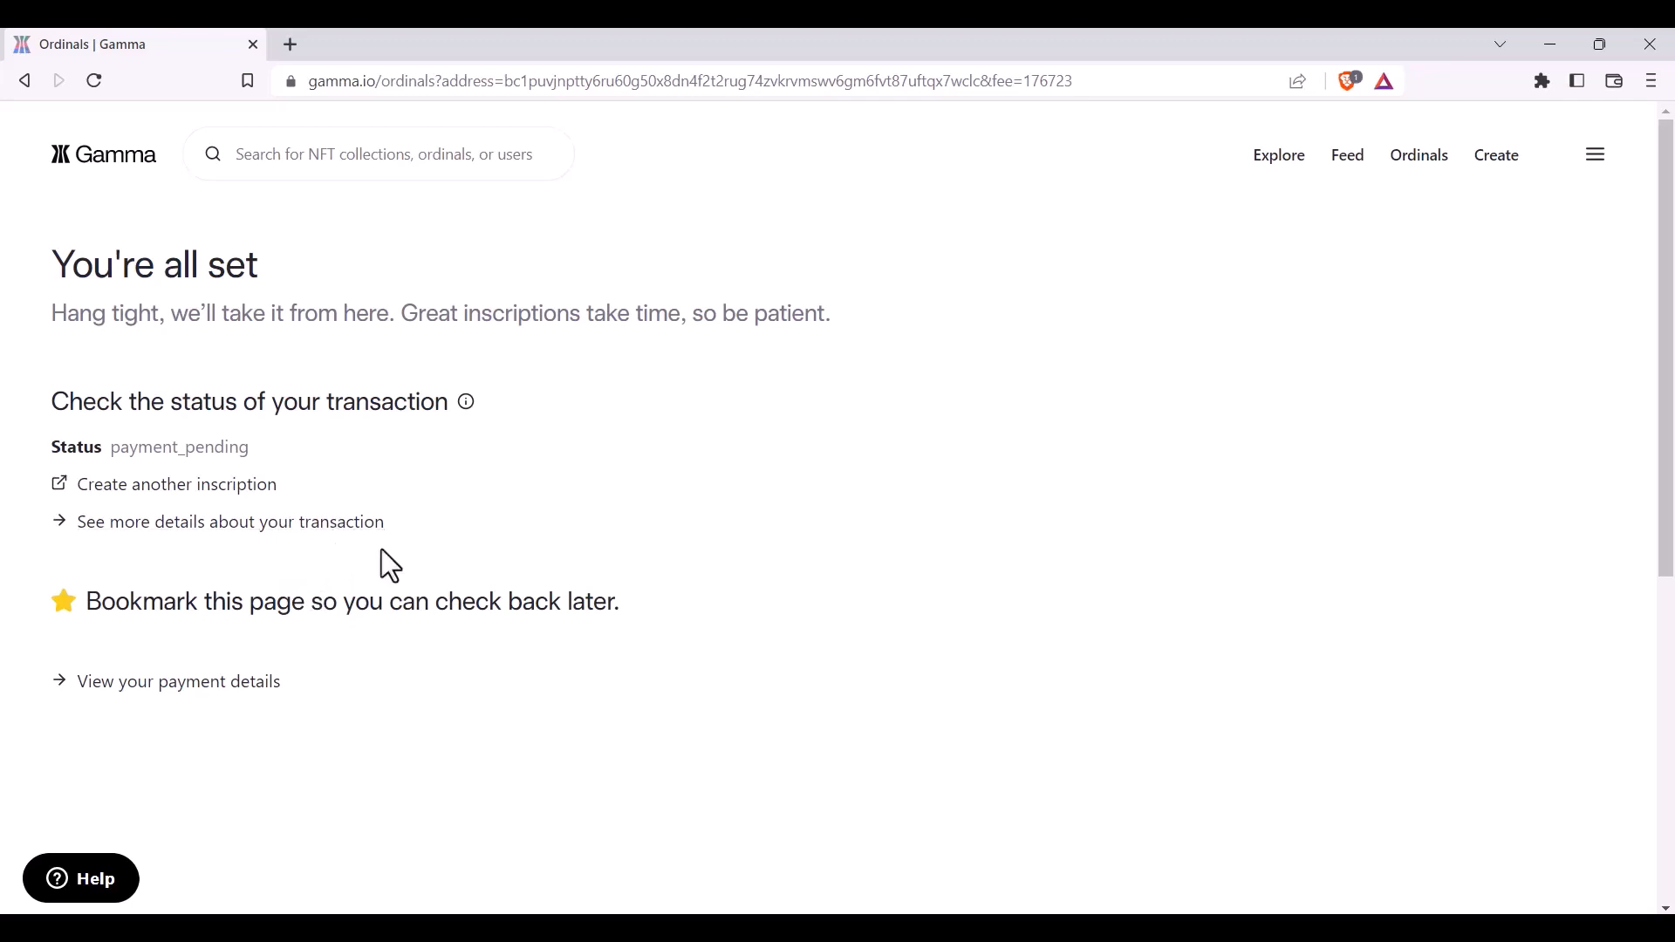
{"action": "left_click", "coordinate": [80, 877]}
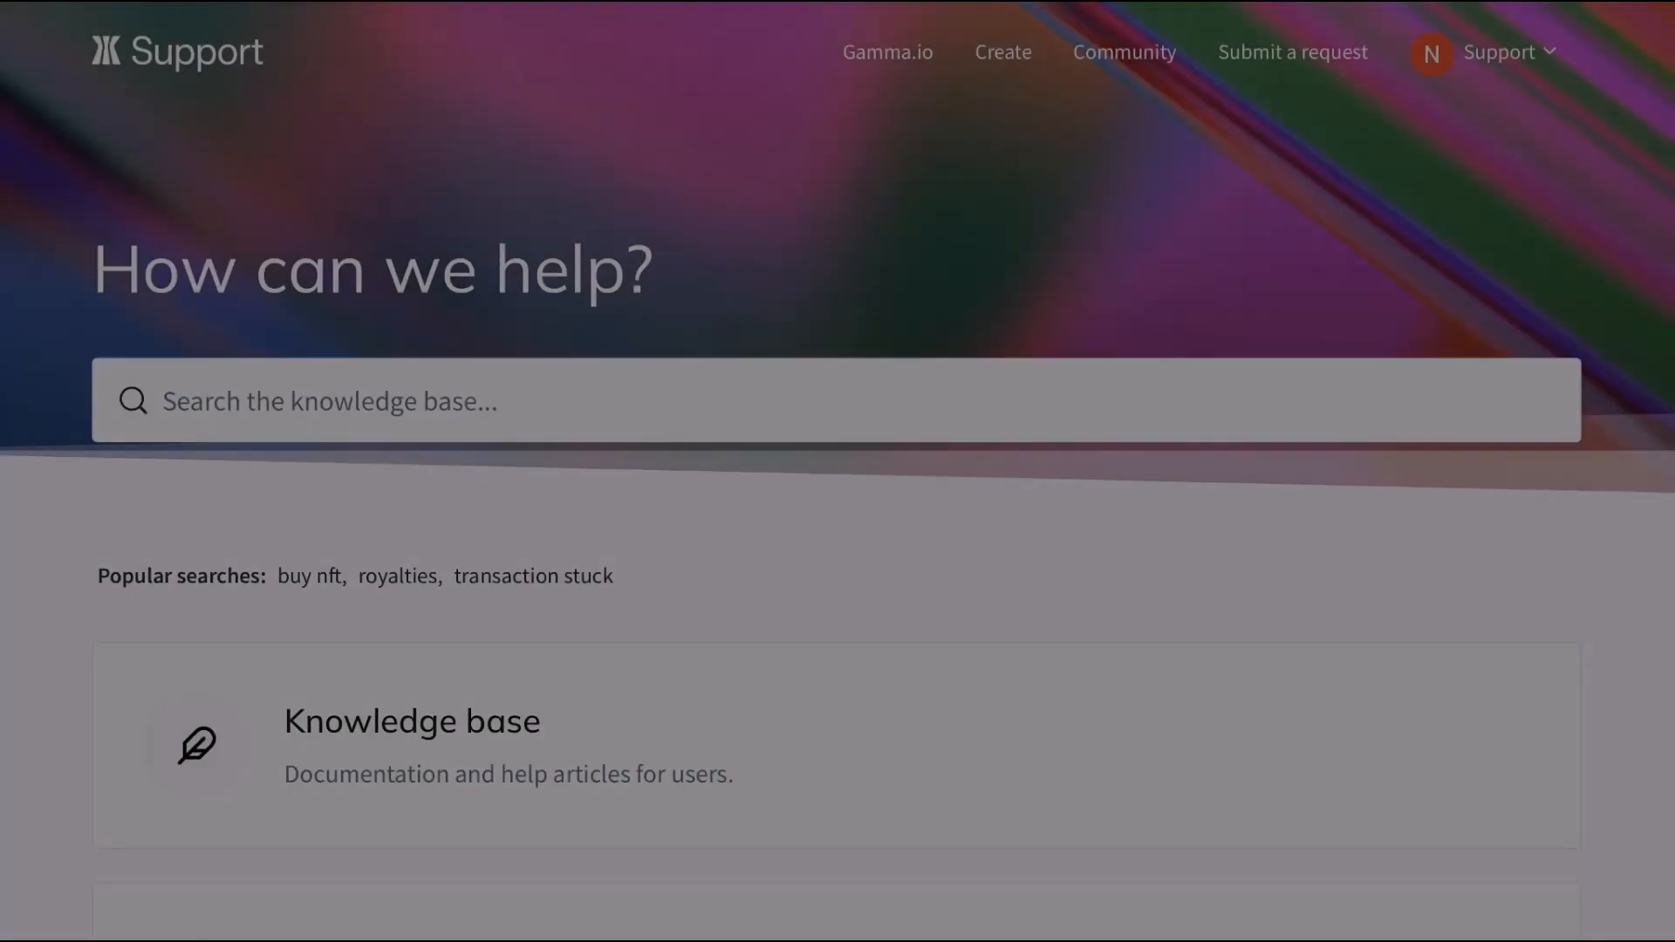